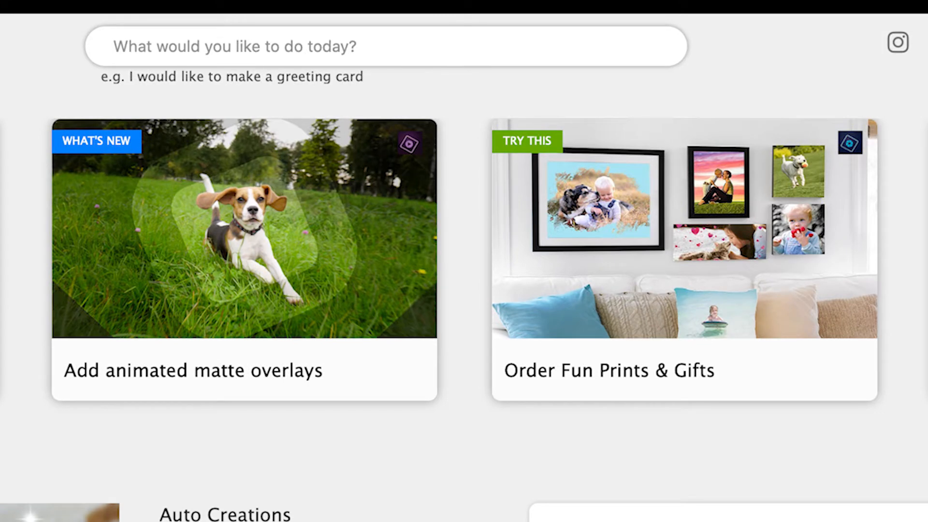
Scroll down the Elements Home Screen to reach the Photo Editor tile
{"action": "scroll", "scroll_direction": "down", "scroll_amount": 3}
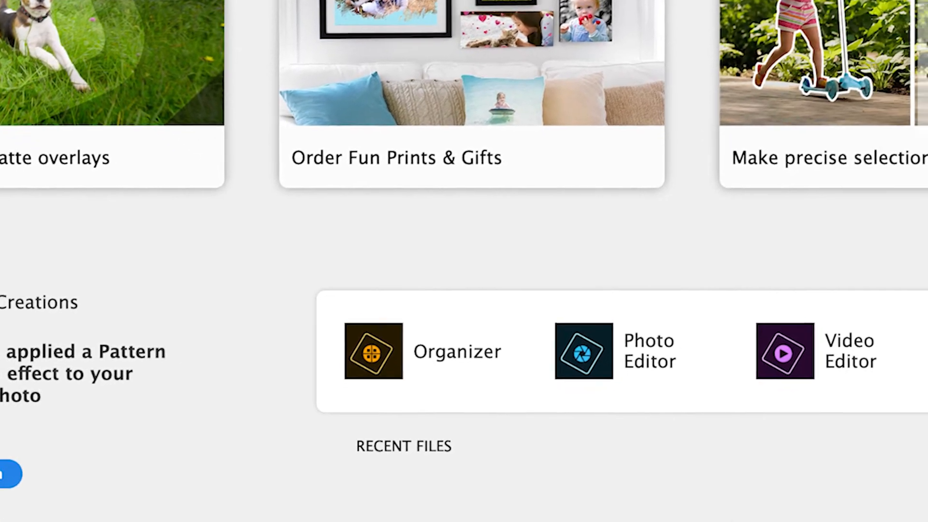
{"action": "scroll", "scroll_direction": "down", "scroll_amount": 3}
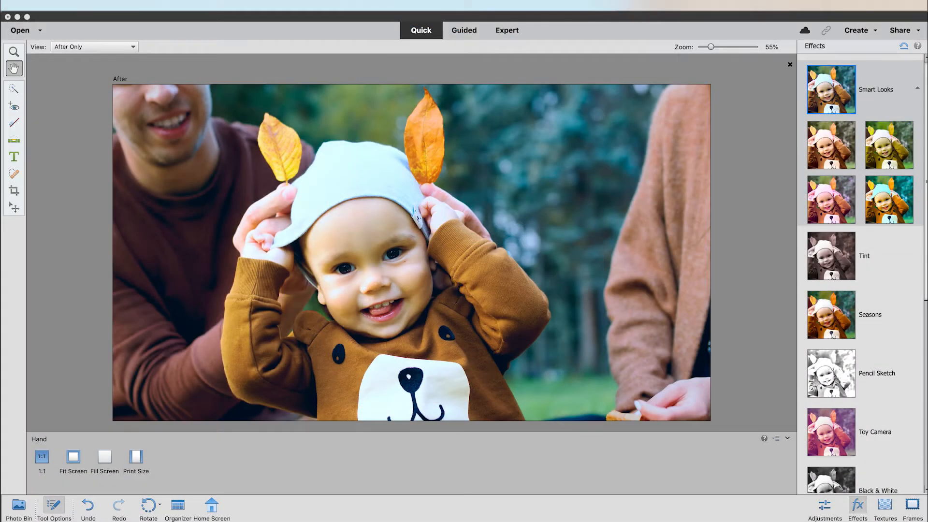
Browse the Guided and Expert editing workspaces, then return to Quick mode
{"action": "left_click", "coordinate": [463, 30]}
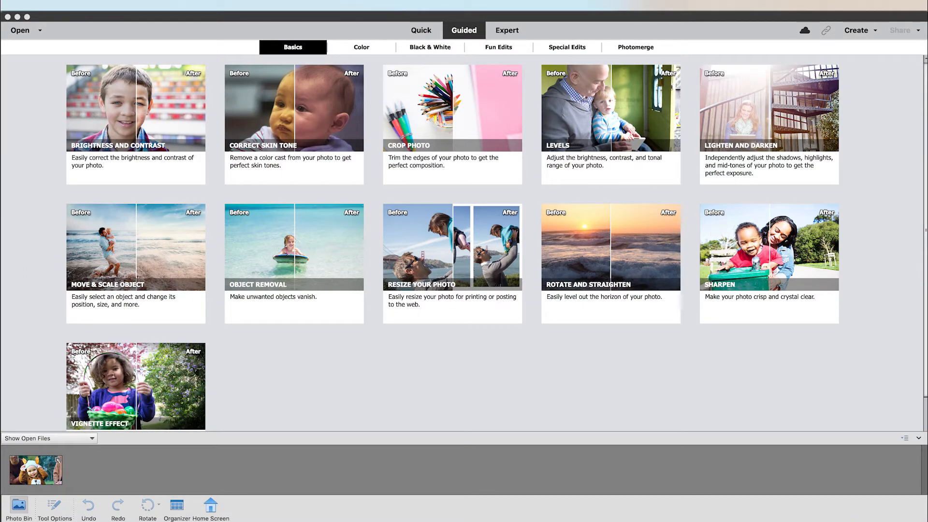
{"action": "left_click", "coordinate": [507, 30]}
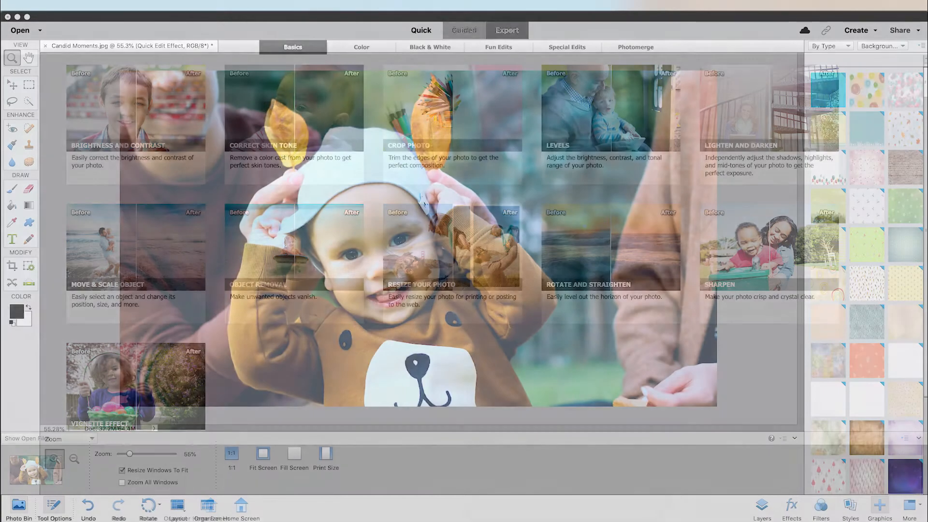
{"action": "left_click", "coordinate": [507, 29]}
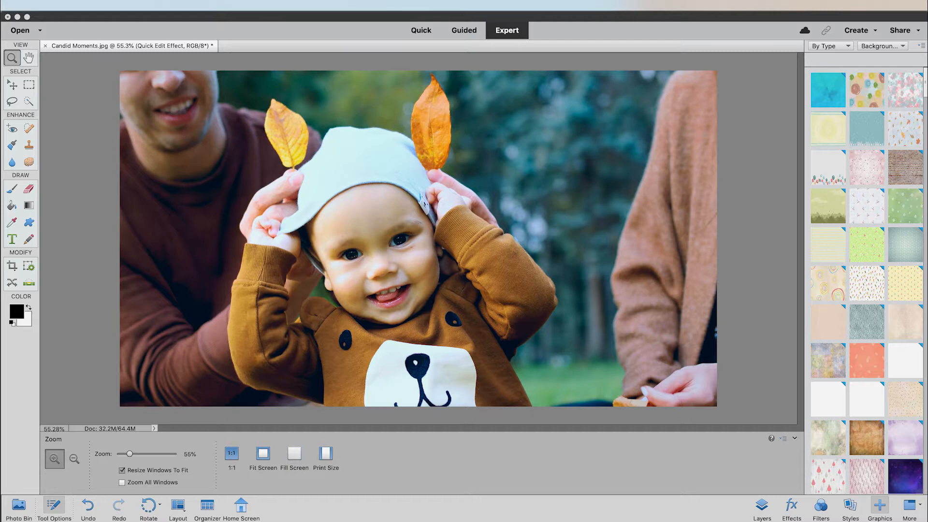
{"action": "left_click", "coordinate": [420, 30]}
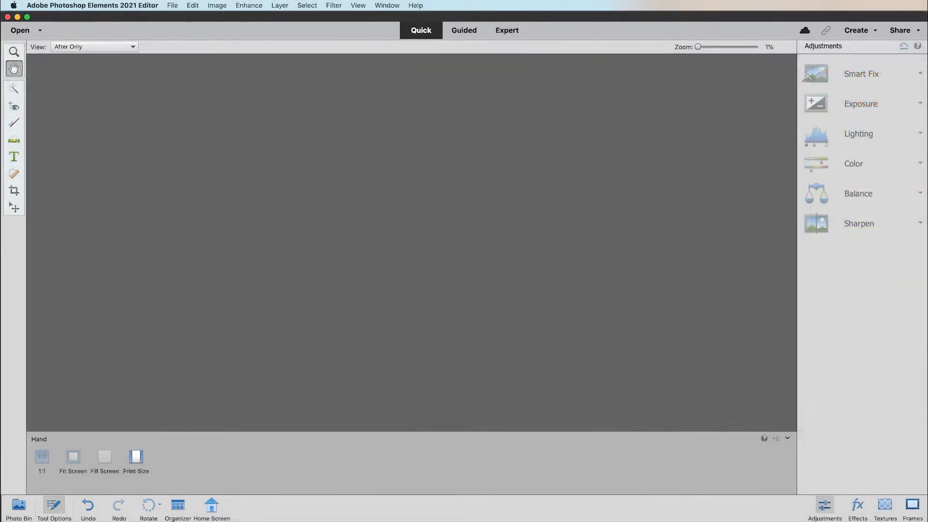
Open the pool-splash photo of three kids and start Enhance > Moving Photos
{"action": "left_click", "coordinate": [42, 456]}
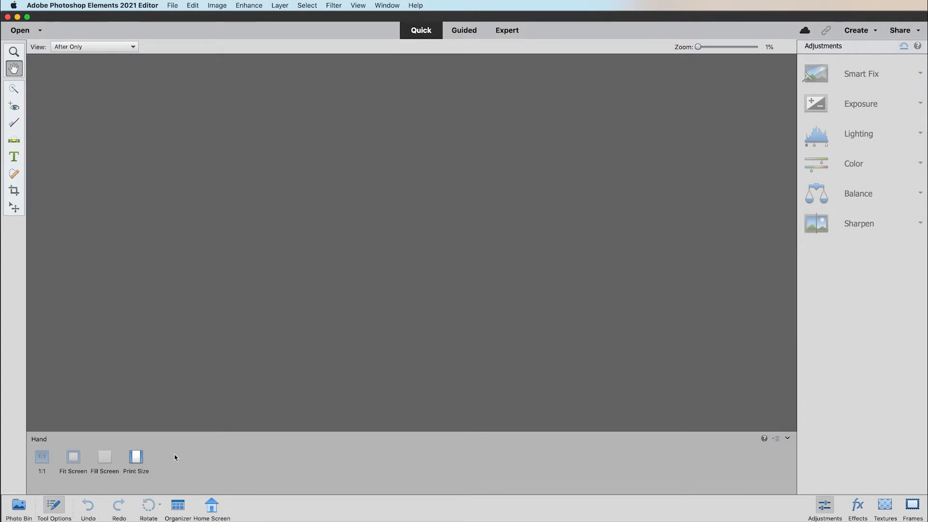
{"action": "left_click", "coordinate": [19, 30]}
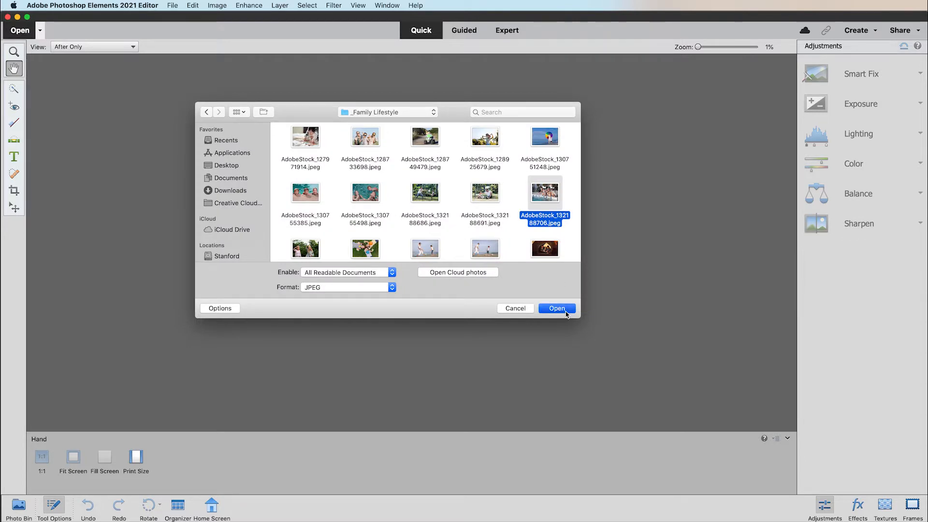
{"action": "left_click", "coordinate": [248, 5]}
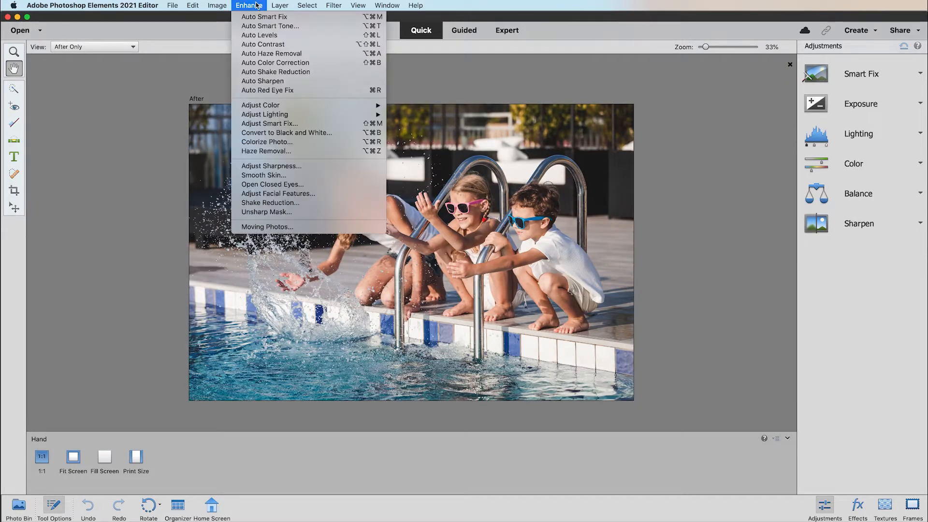
{"action": "mouse_move", "coordinate": [267, 90]}
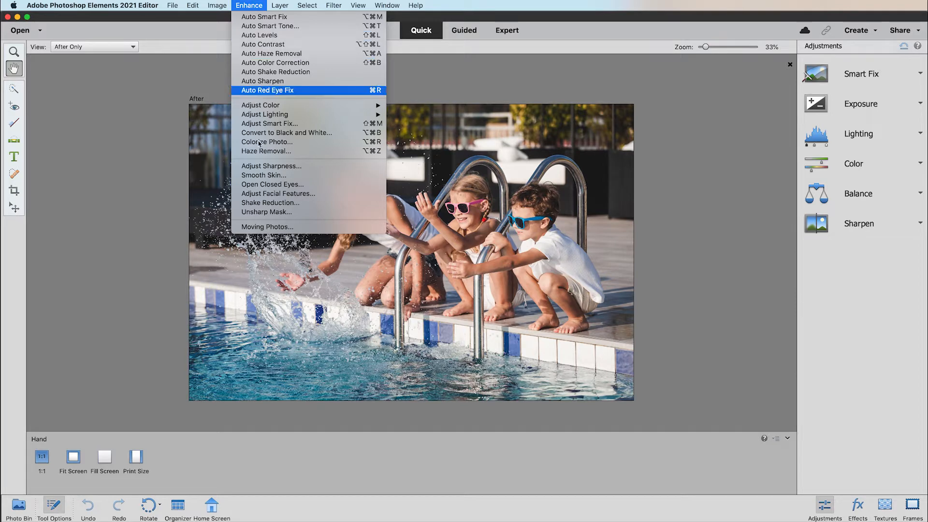
{"action": "mouse_move", "coordinate": [267, 227]}
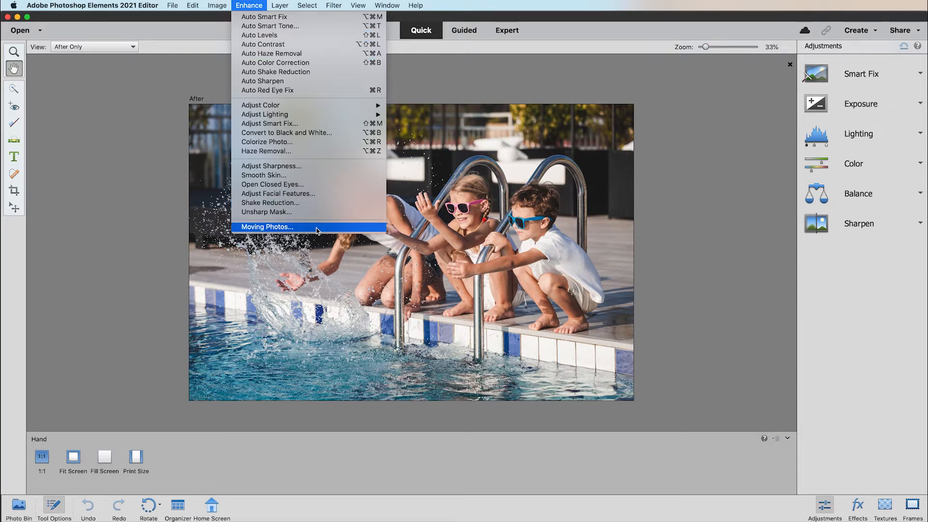
{"action": "left_click", "coordinate": [266, 227]}
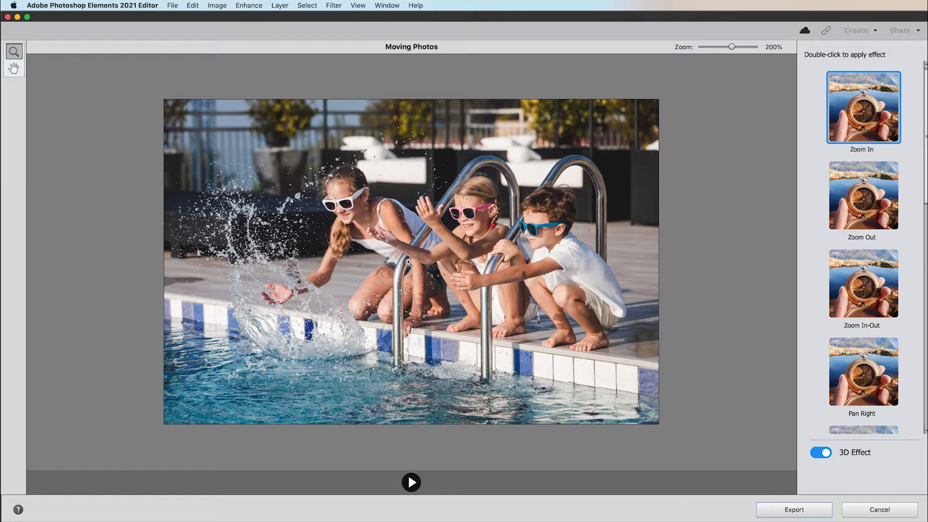
Apply the Zoom In motion effect, then replace it with Pan Left-Right
{"action": "double_click", "coordinate": [862, 282]}
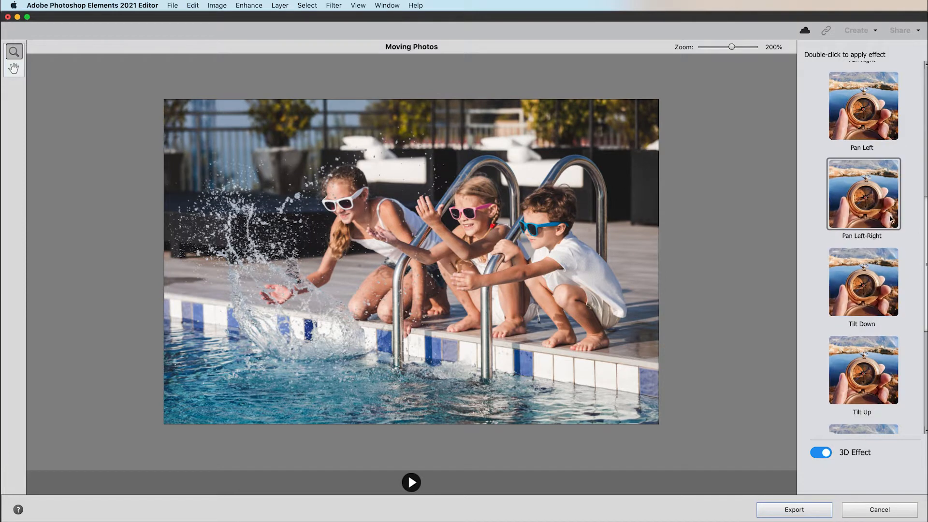
{"action": "double_click", "coordinate": [862, 193]}
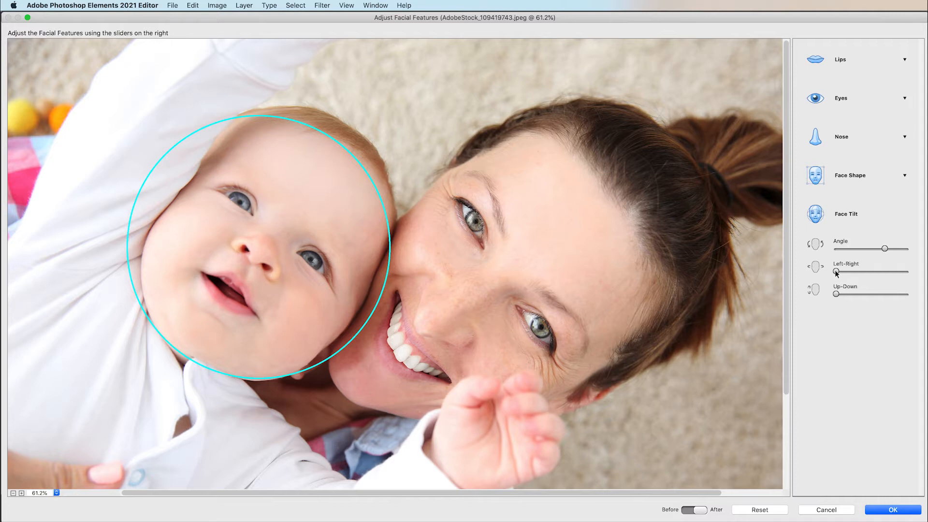
Max out the baby's Face Tilt Left-Right, Up-Down and Angle sliders and apply
{"action": "left_click_drag", "start_coordinate": [834, 271], "coordinate": [912, 272]}
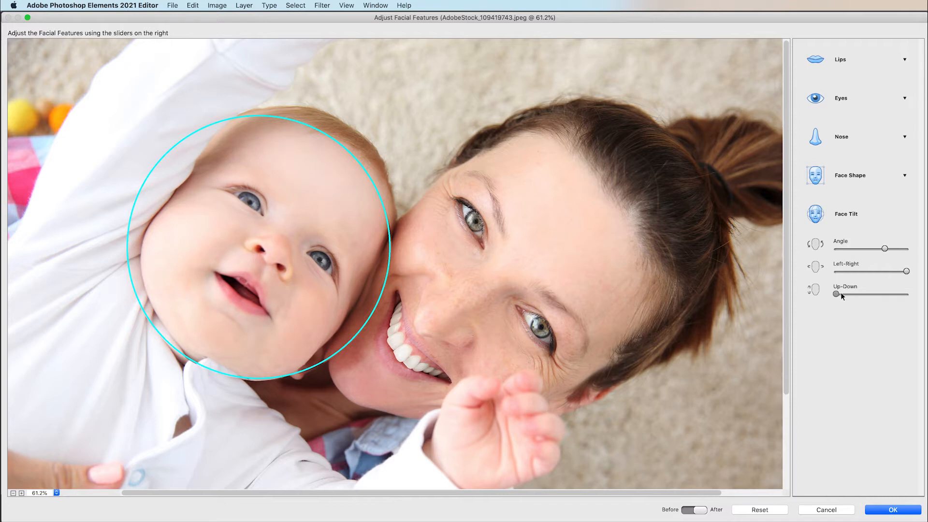
{"action": "left_click_drag", "start_coordinate": [835, 295], "coordinate": [906, 295]}
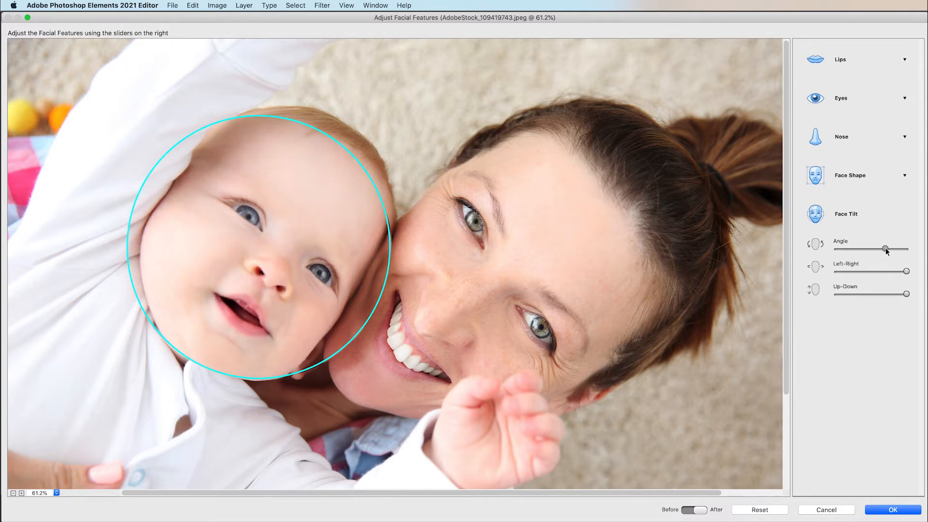
{"action": "left_click_drag", "start_coordinate": [886, 248], "coordinate": [909, 249]}
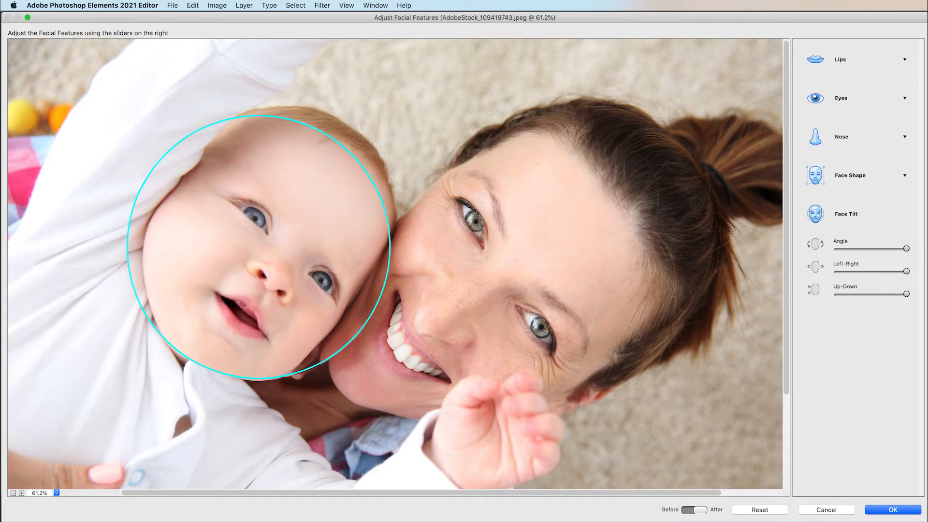
{"action": "left_click", "coordinate": [891, 510]}
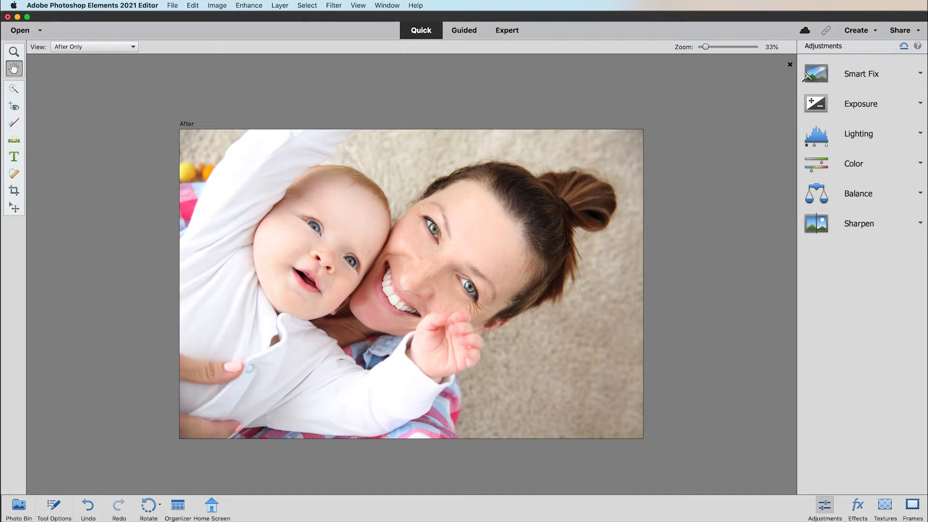
Create an Instagram-post-sized Quote Graphic from the mother-and-baby photo
{"action": "left_click", "coordinate": [856, 30]}
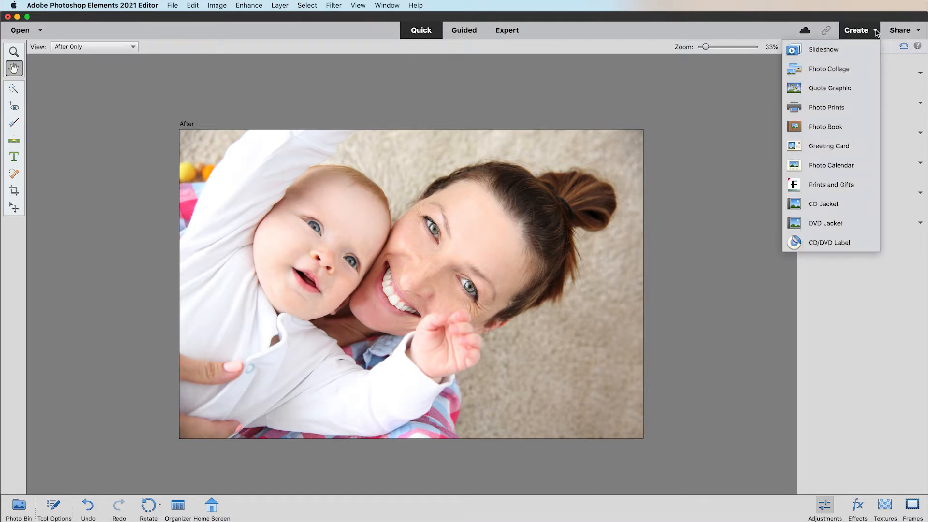
{"action": "mouse_move", "coordinate": [829, 87]}
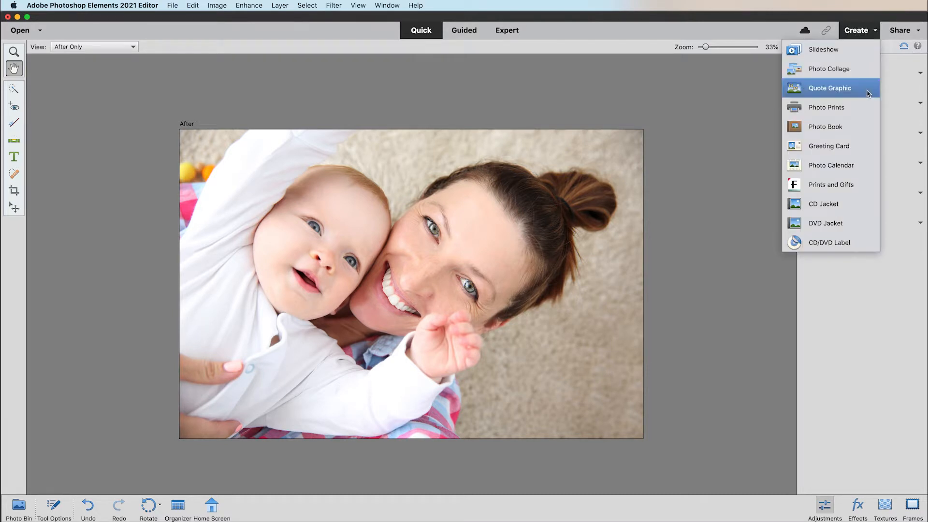
{"action": "left_click", "coordinate": [829, 87]}
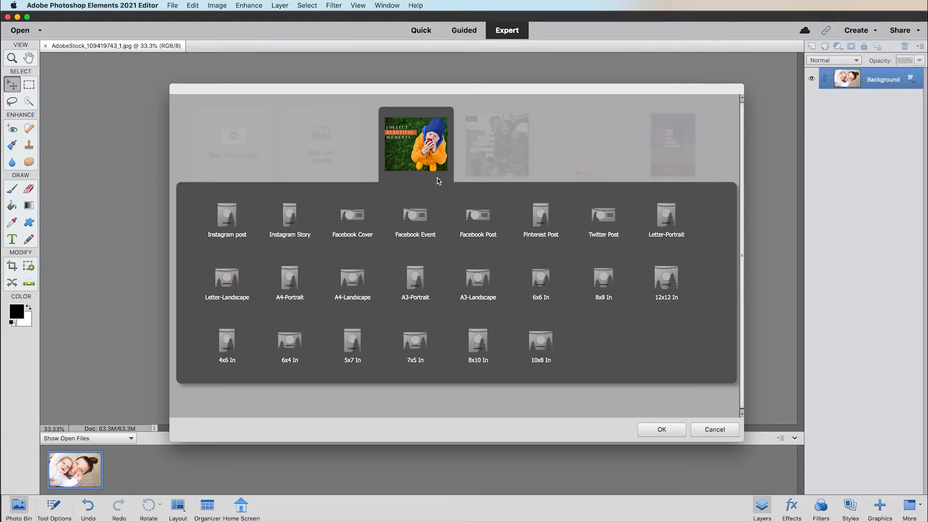
{"action": "left_click", "coordinate": [227, 216]}
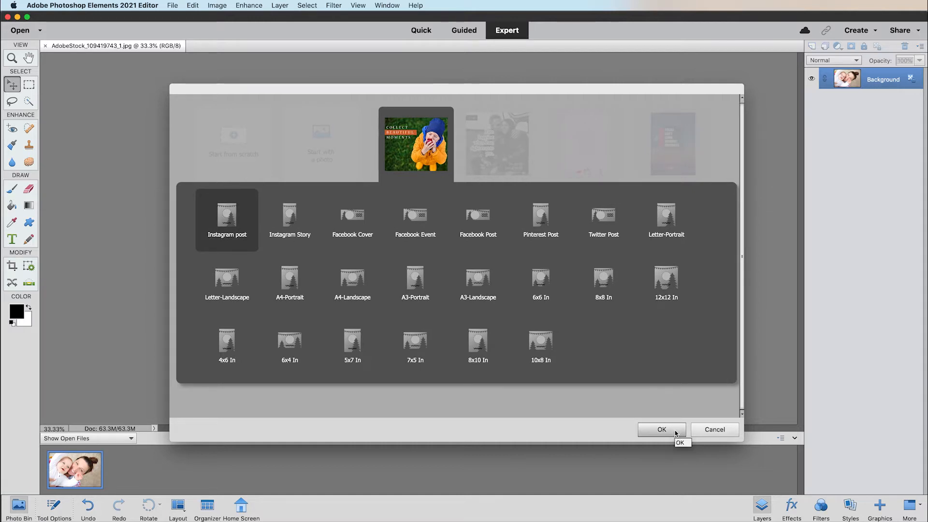
{"action": "left_click", "coordinate": [661, 429]}
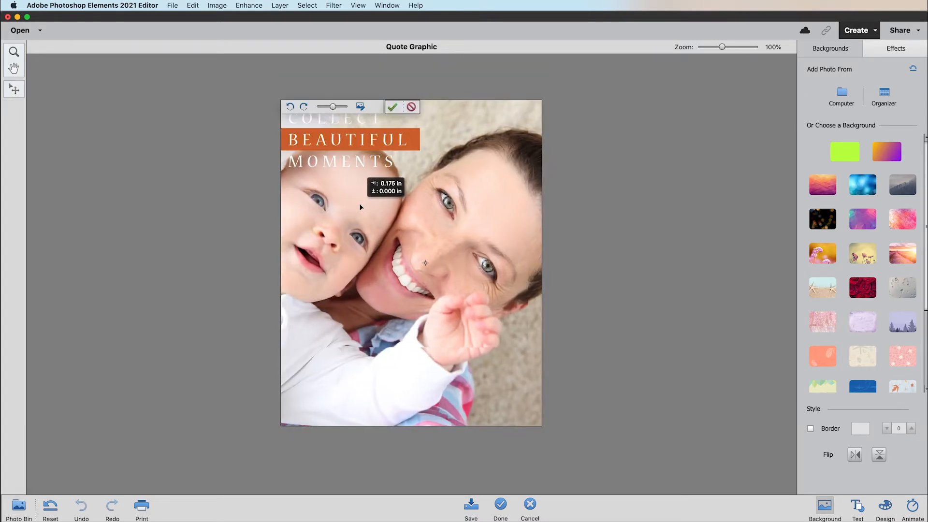
Nudge the photo right, change the headline word to OUR, and finish the graphic
{"action": "left_click_drag", "start_coordinate": [360, 207], "coordinate": [373, 208]}
{"action": "type", "text": "OUR"}
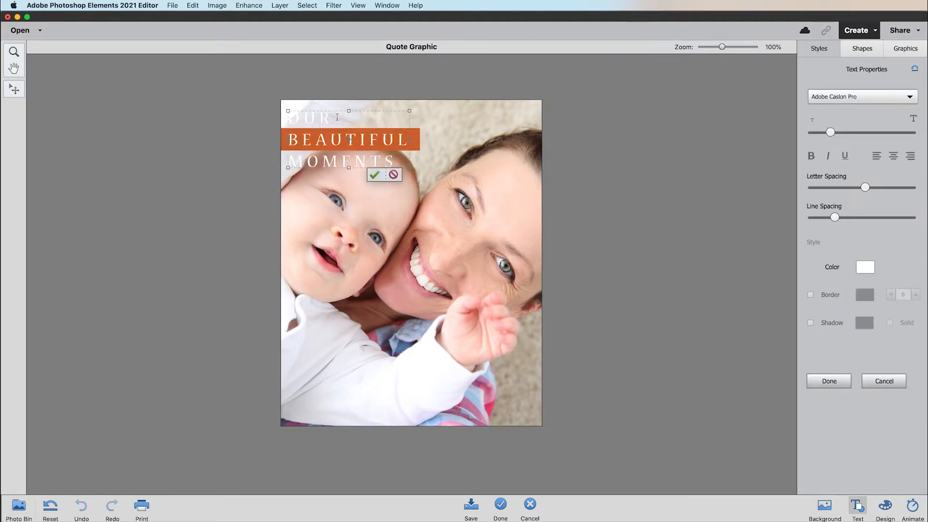
{"action": "left_click", "coordinate": [811, 323]}
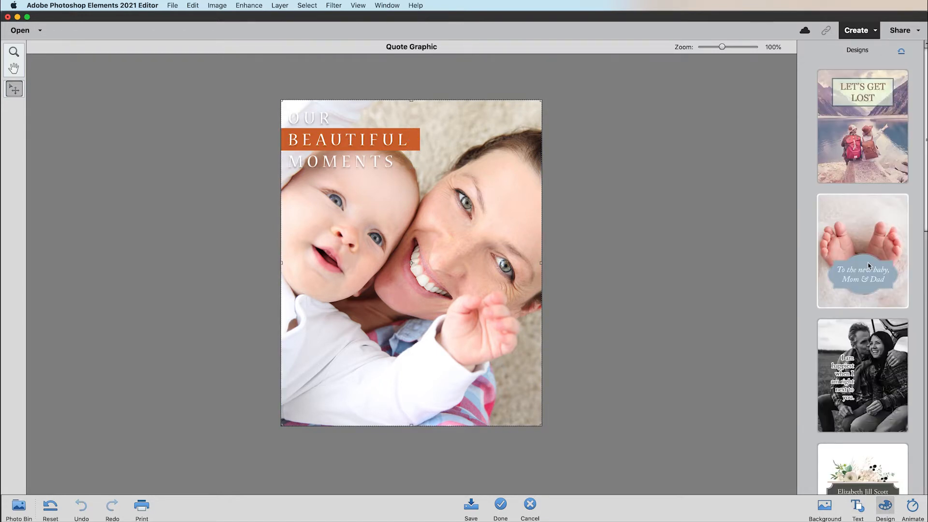
{"action": "left_click", "coordinate": [862, 250]}
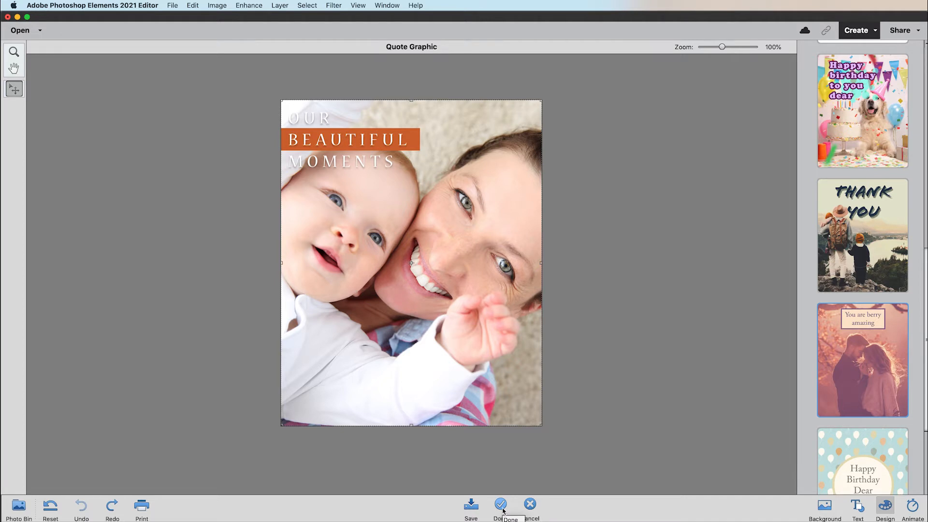
{"action": "left_click", "coordinate": [500, 504]}
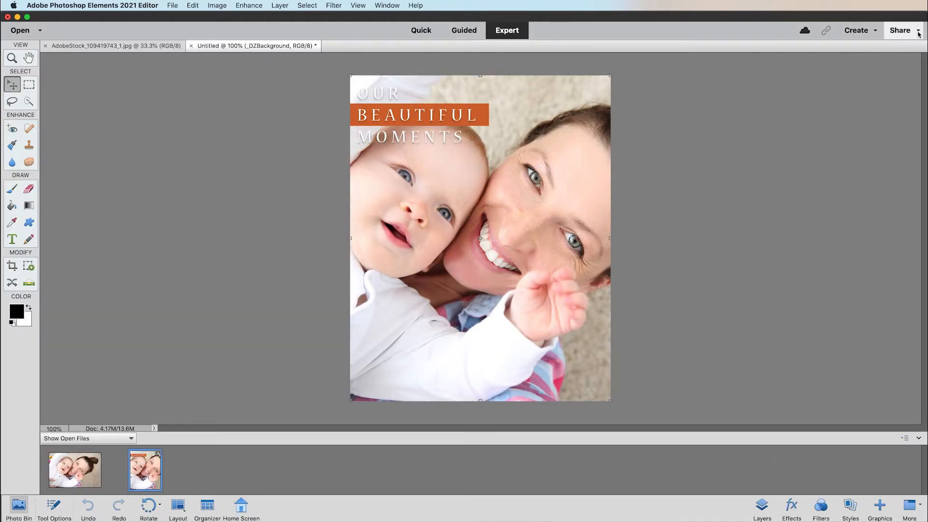
View the Flickr and Twitter sharing options, then the File menu commands
{"action": "left_click", "coordinate": [900, 30]}
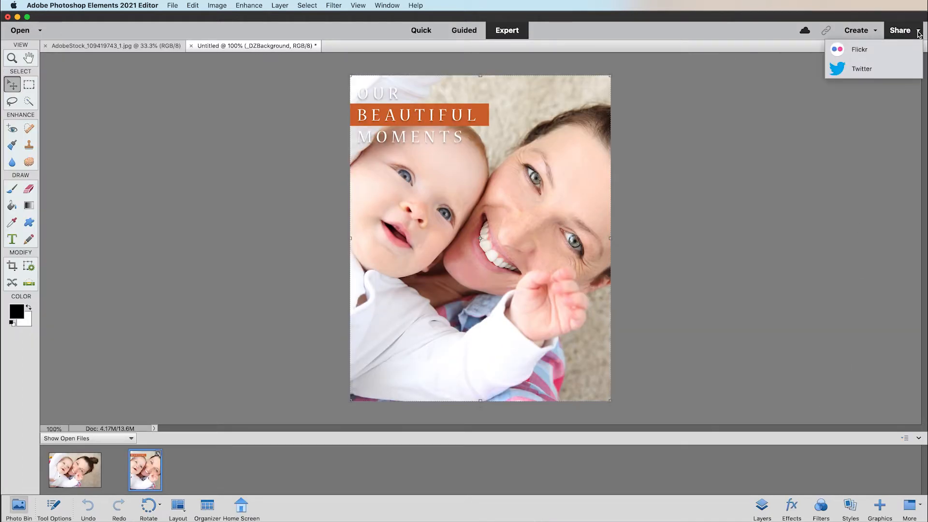
{"action": "left_click", "coordinate": [173, 5]}
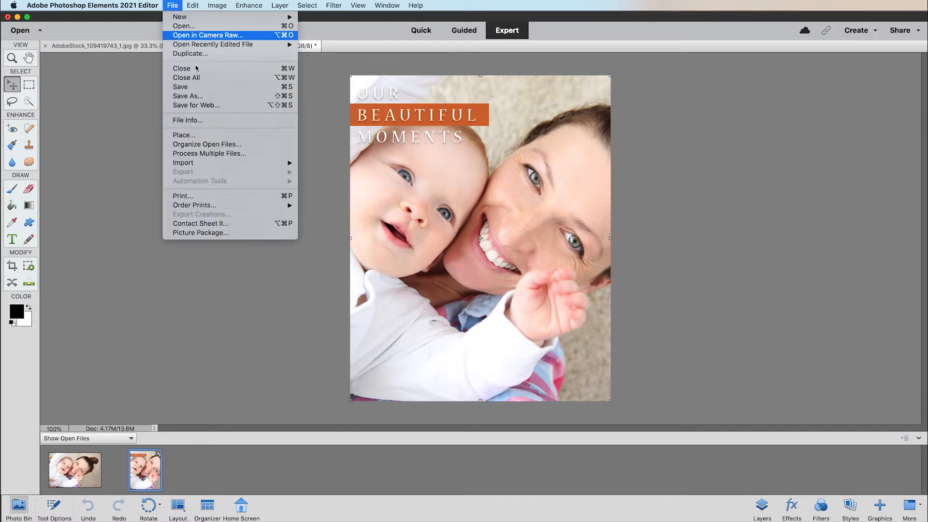
{"action": "mouse_move", "coordinate": [194, 205]}
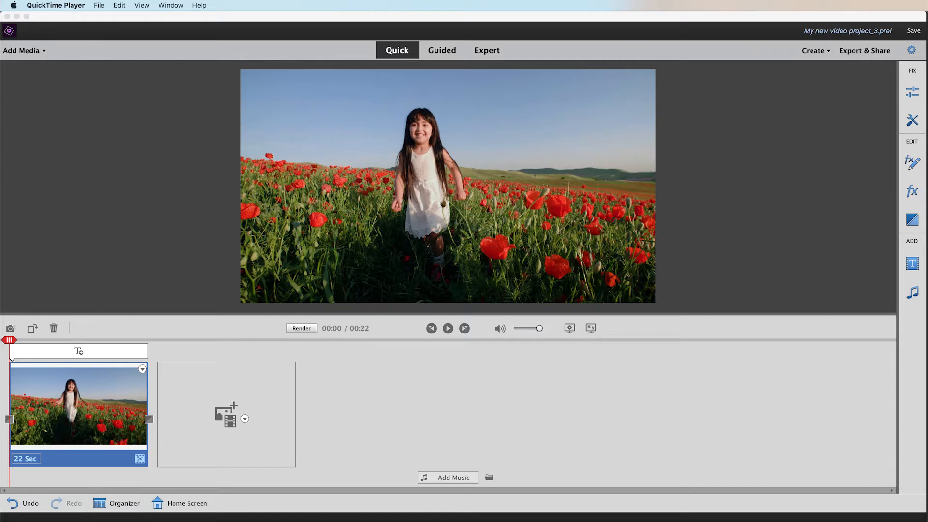
Apply NewBlue Cartoonr Plus to the background by outlining, inverting and tracking the girl
{"action": "left_click", "coordinate": [912, 190]}
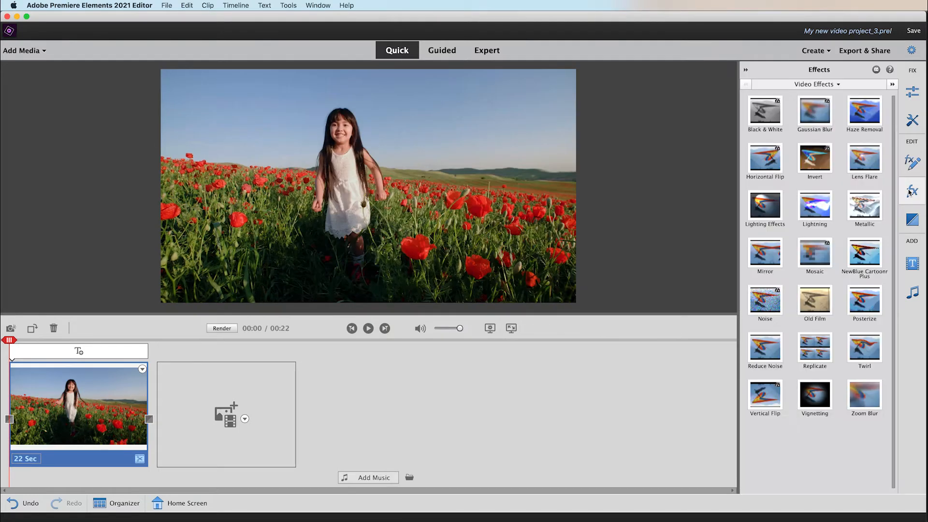
{"action": "mouse_move", "coordinate": [865, 256]}
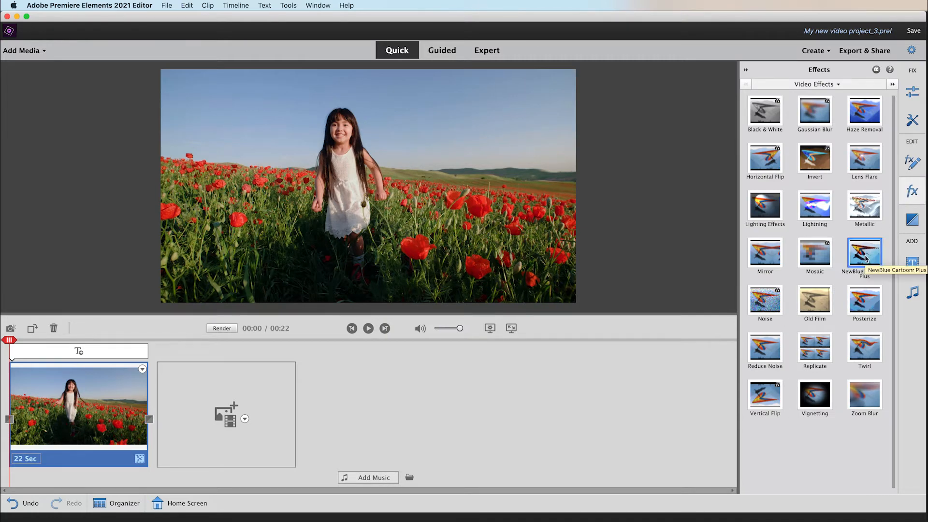
{"action": "double_click", "coordinate": [864, 249]}
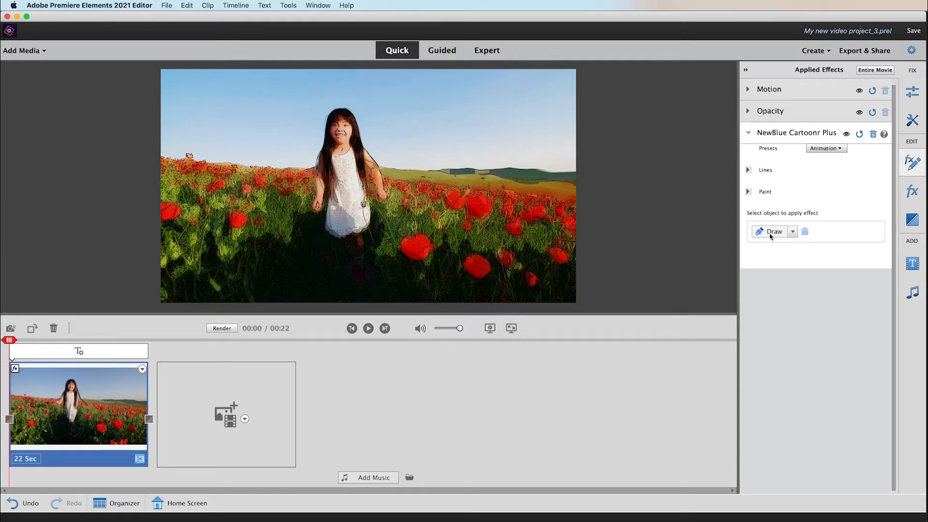
{"action": "left_click_drag", "start_coordinate": [349, 106], "coordinate": [388, 201]}
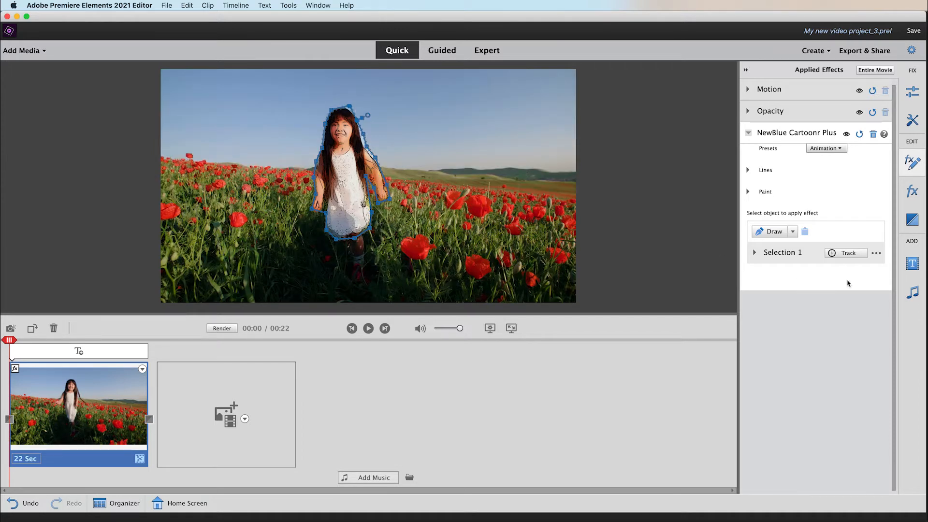
{"action": "mouse_move", "coordinate": [876, 252]}
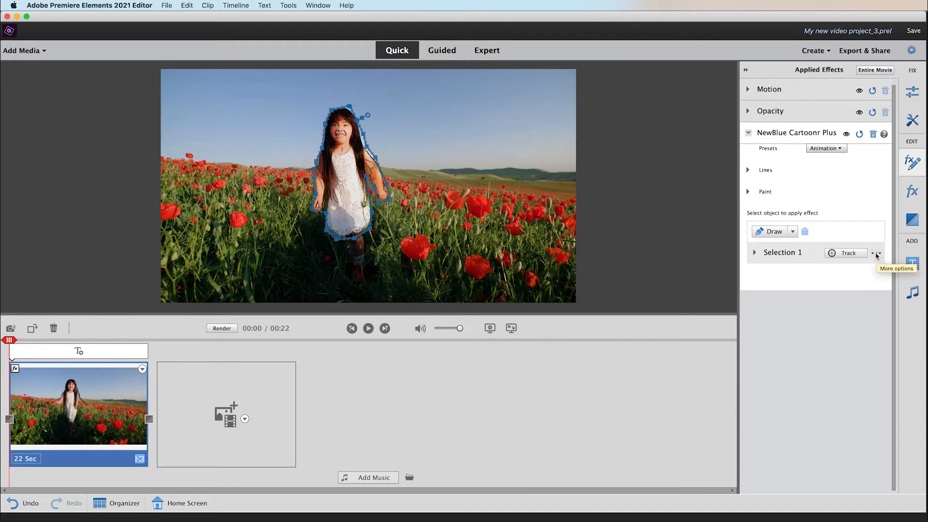
{"action": "left_click", "coordinate": [876, 253]}
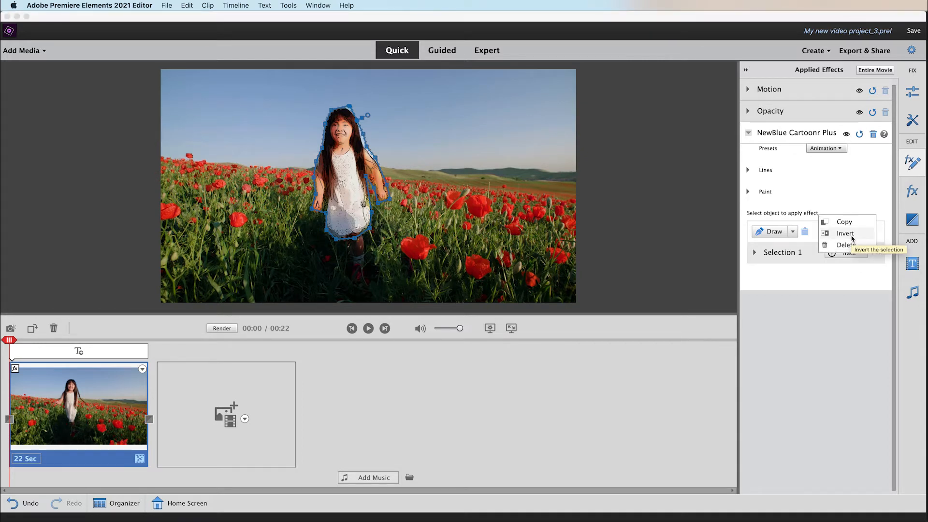
{"action": "left_click", "coordinate": [846, 232]}
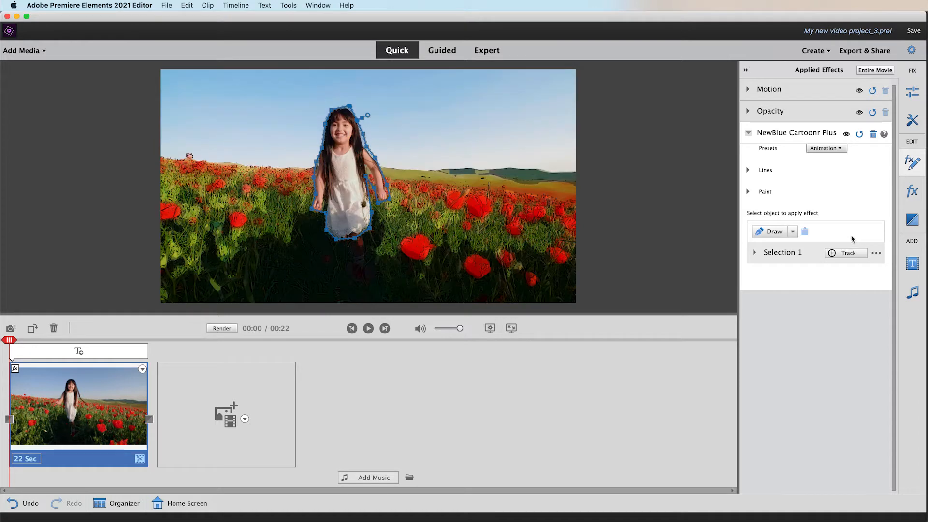
{"action": "left_click", "coordinate": [847, 253]}
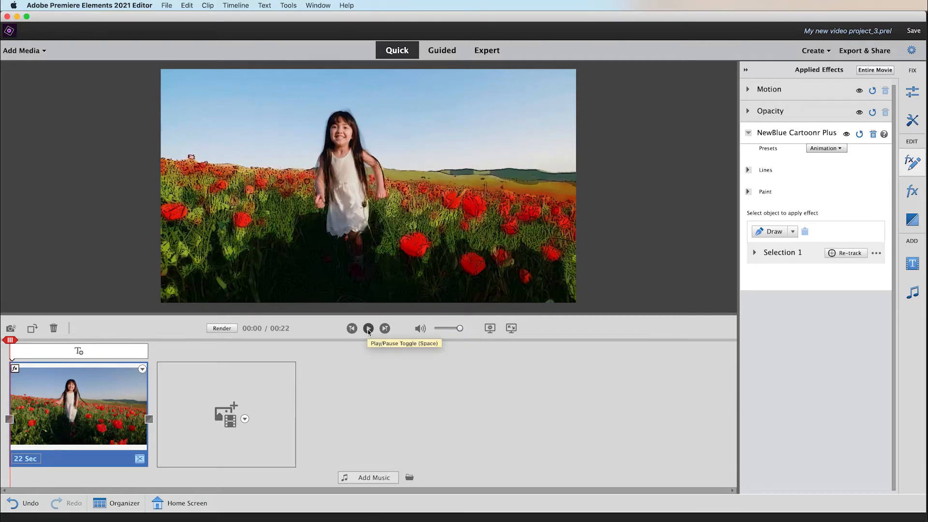
Play and pause the cartoon-background poppy clip repeatedly to preview the effect
{"action": "left_click", "coordinate": [368, 329]}
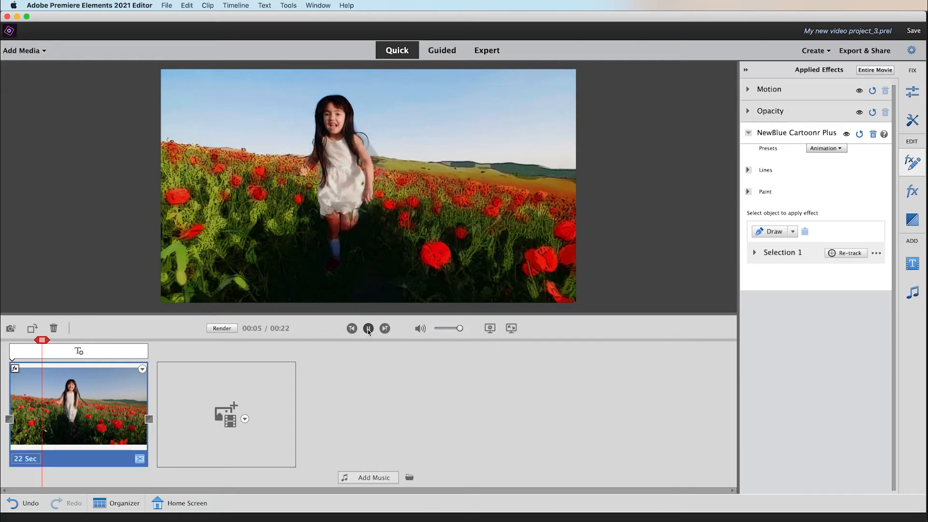
{"action": "left_click", "coordinate": [367, 329]}
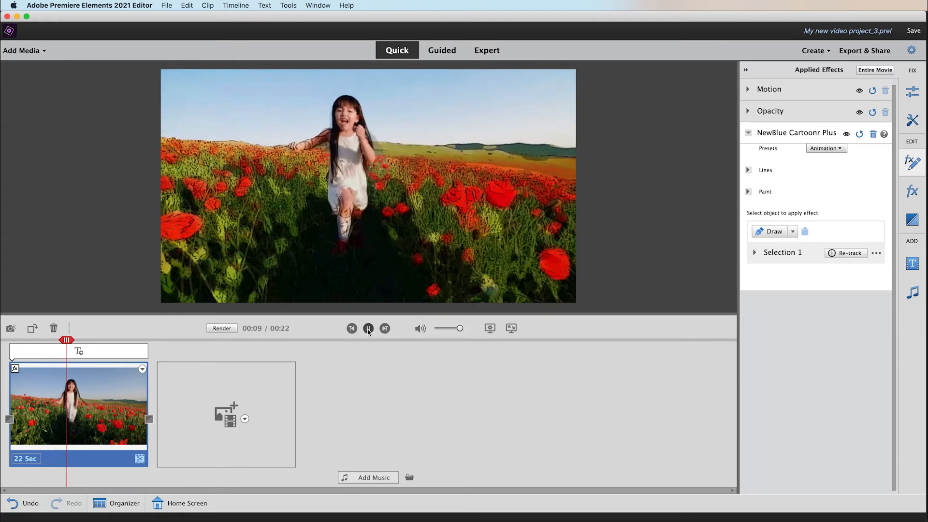
{"action": "left_click", "coordinate": [368, 329]}
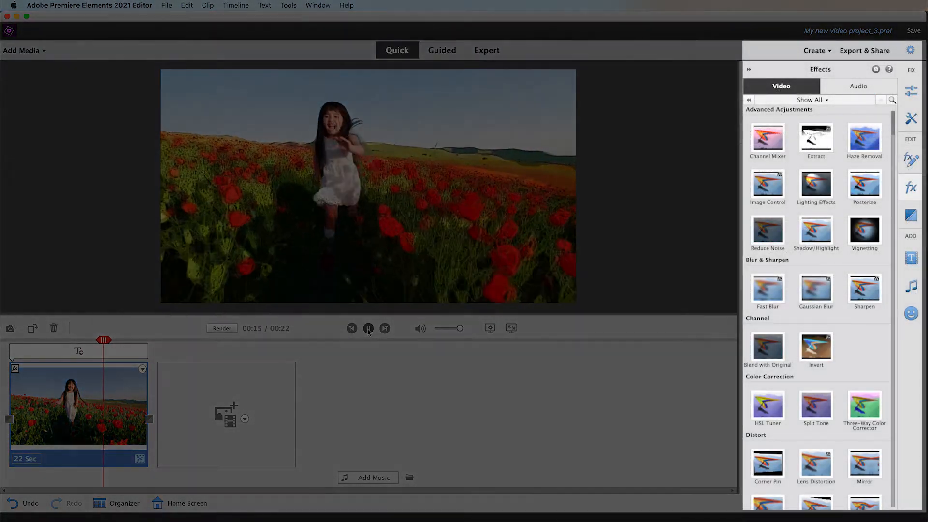
{"action": "left_click", "coordinate": [367, 329]}
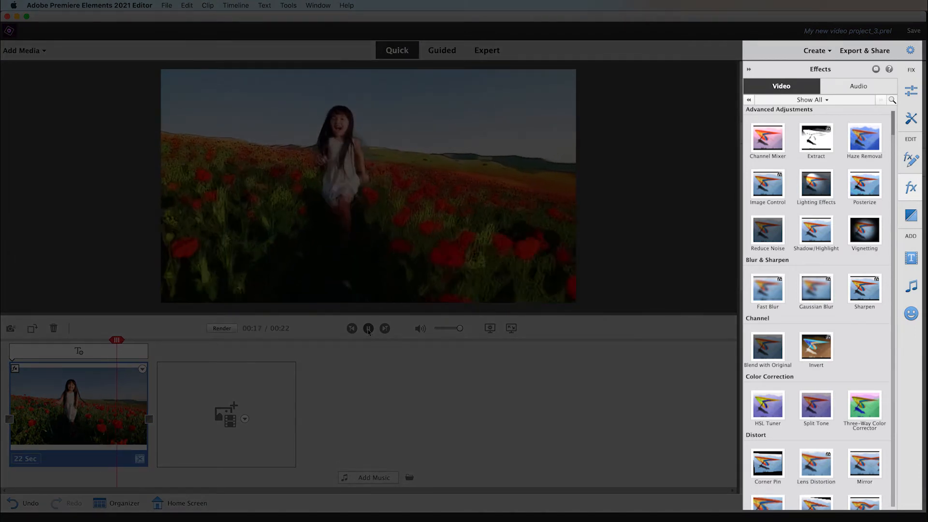
{"action": "left_click", "coordinate": [368, 328]}
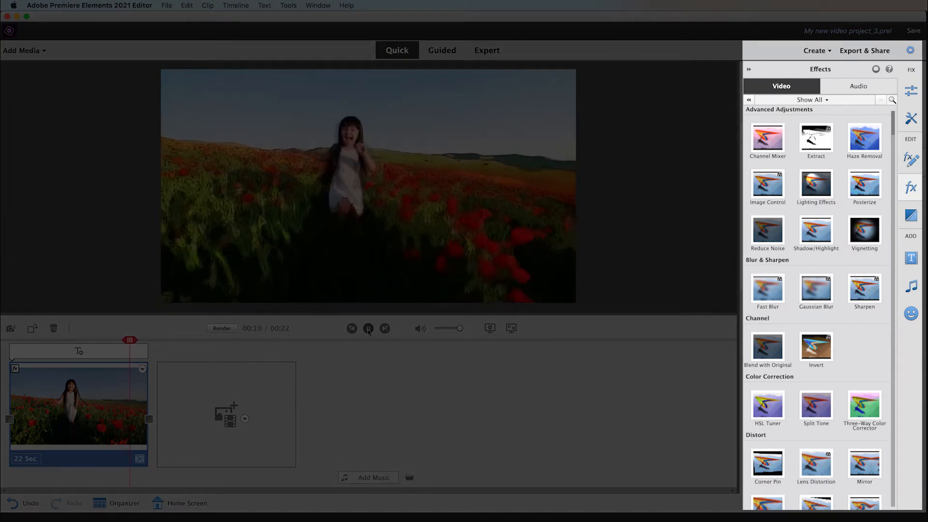
{"action": "left_click", "coordinate": [910, 286]}
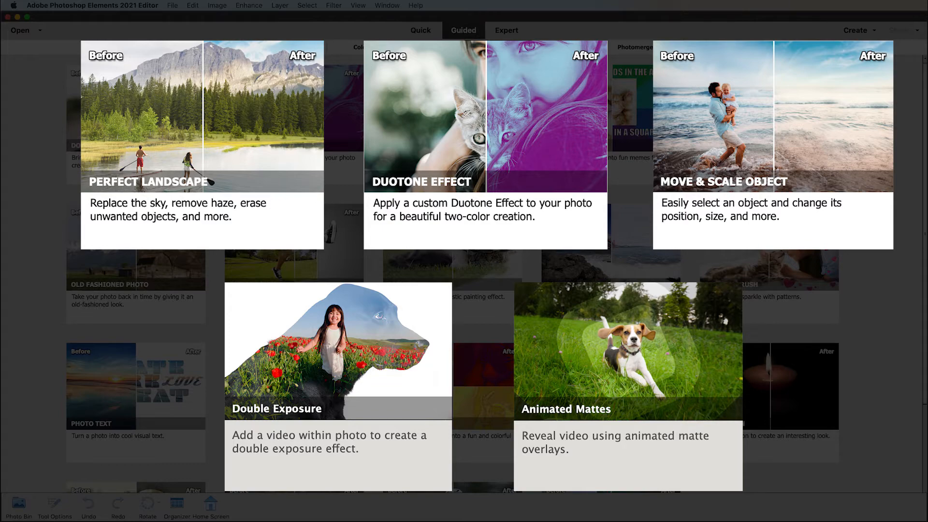
{"action": "left_click", "coordinate": [565, 47]}
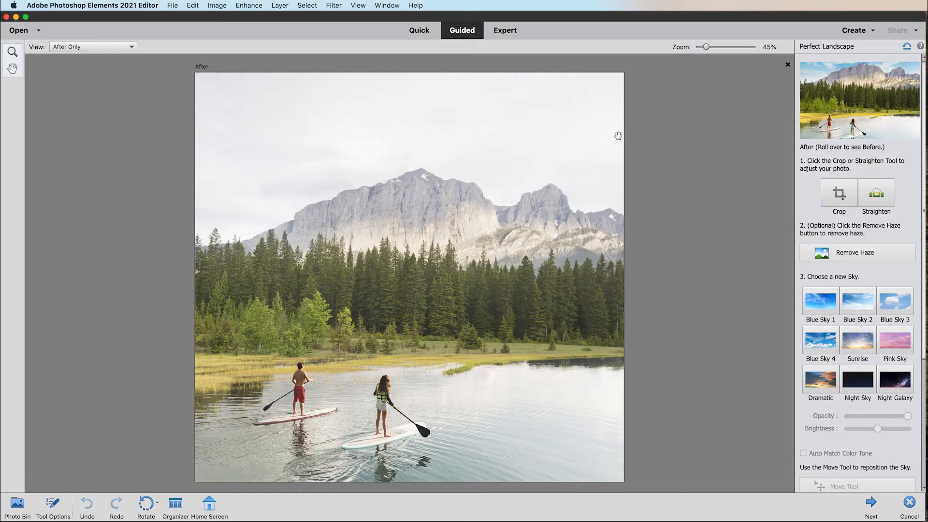
{"action": "mouse_move", "coordinate": [664, 176]}
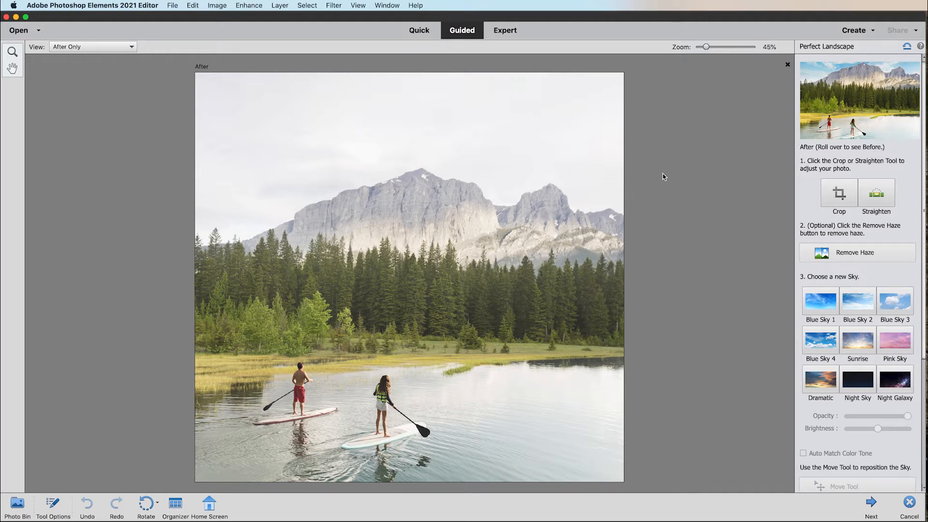
Crop the lake photo, lowering the top edge to cut off the empty sky band
{"action": "left_click", "coordinate": [838, 193]}
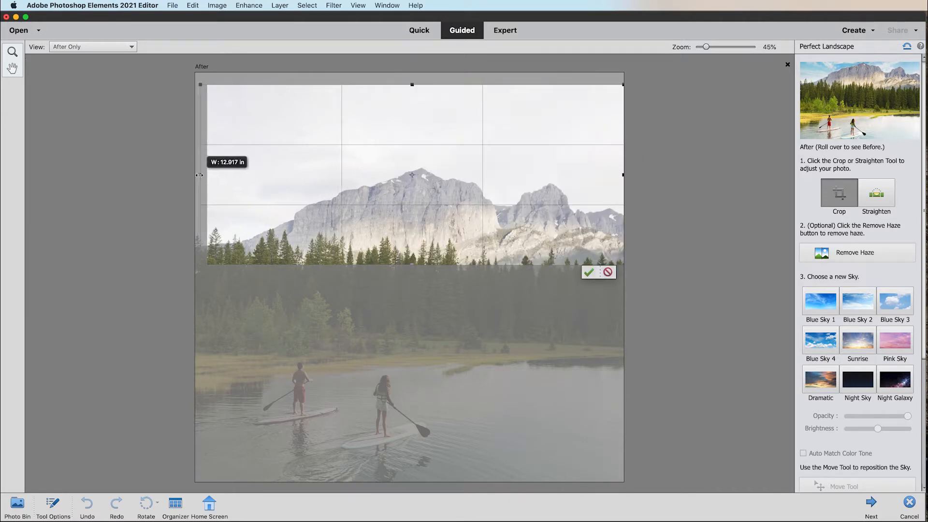
{"action": "left_click_drag", "start_coordinate": [411, 264], "coordinate": [418, 441]}
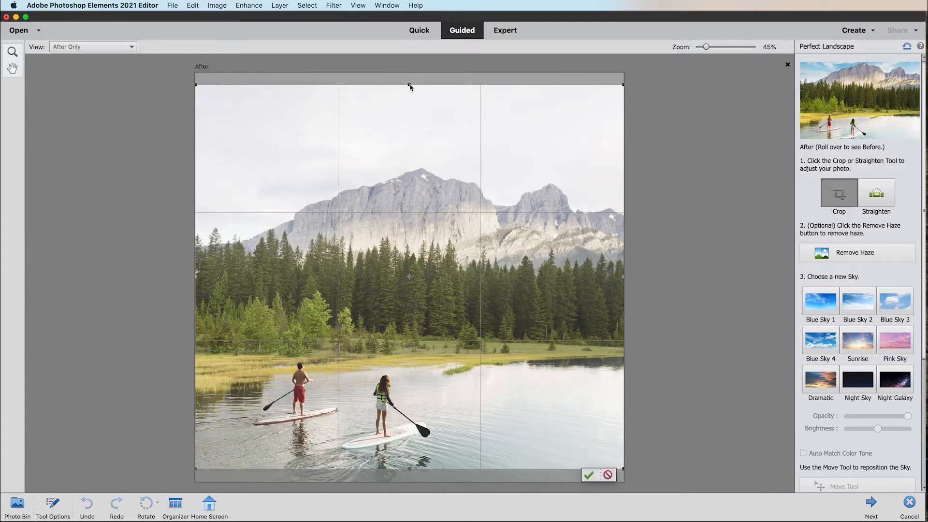
{"action": "left_click_drag", "start_coordinate": [409, 84], "coordinate": [408, 151]}
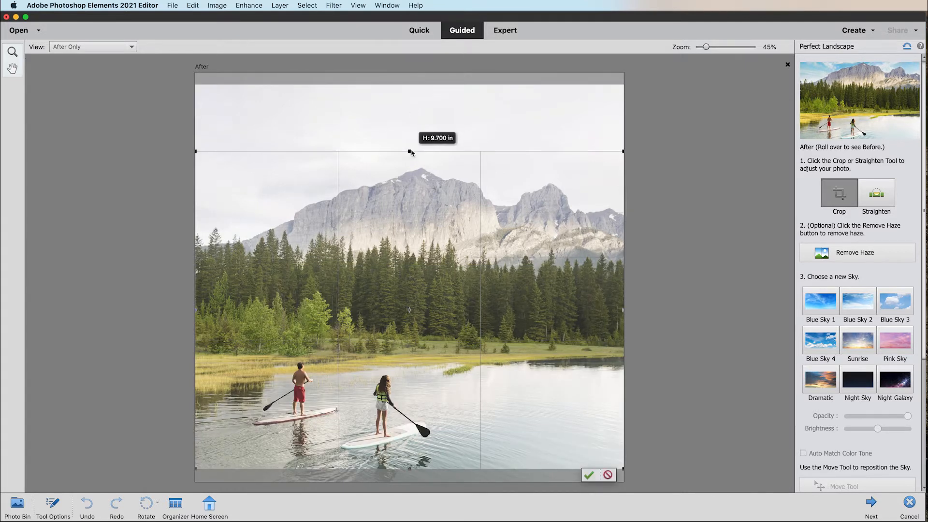
{"action": "mouse_move", "coordinate": [588, 475]}
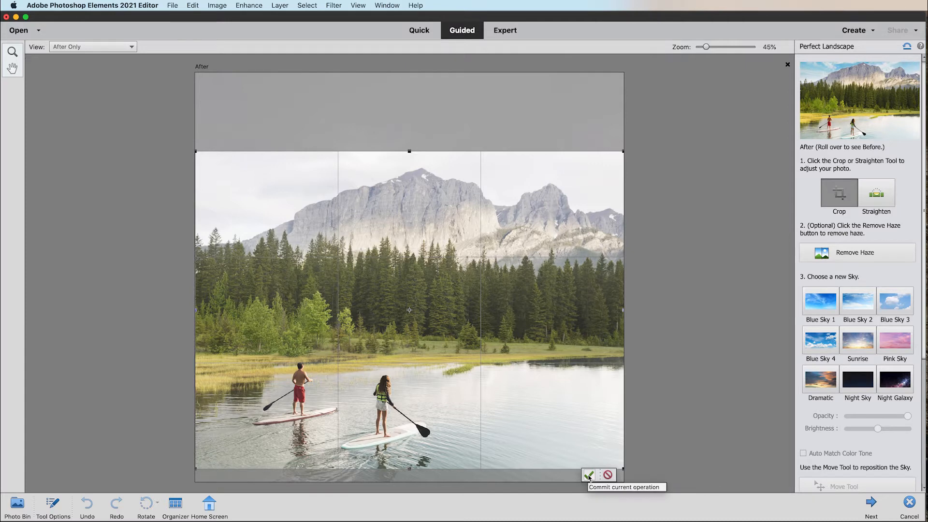
{"action": "left_click", "coordinate": [588, 475]}
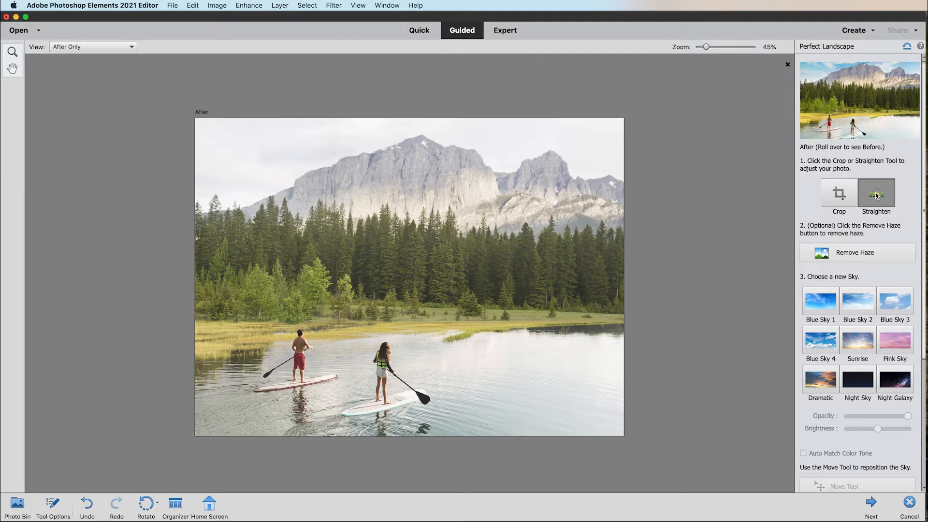
{"action": "mouse_move", "coordinate": [417, 309]}
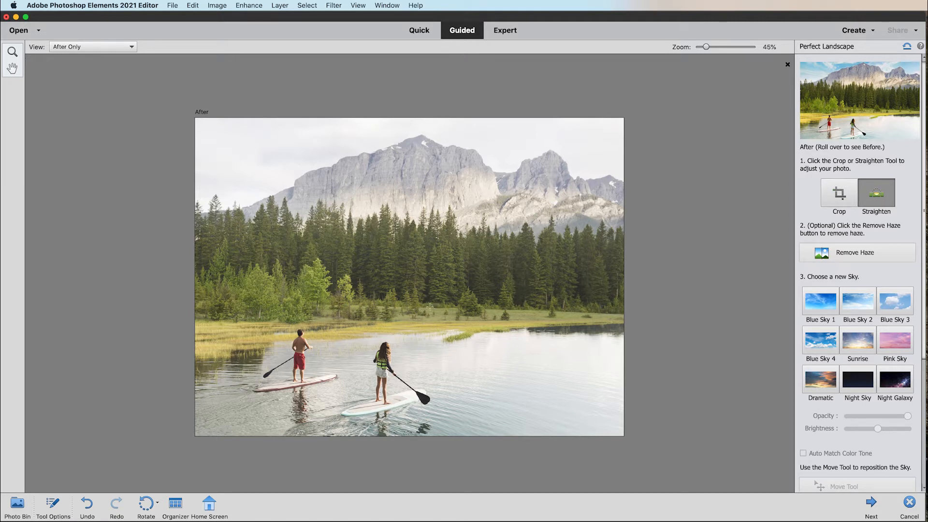
Level the lake horizon with Straighten and apply Remove Haze
{"action": "left_click_drag", "start_coordinate": [427, 307], "coordinate": [534, 307]}
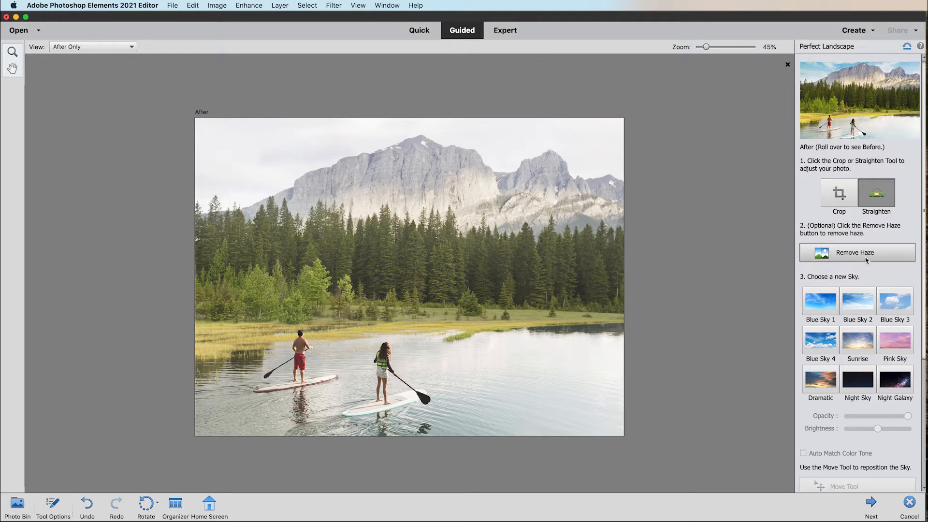
{"action": "mouse_move", "coordinate": [885, 259]}
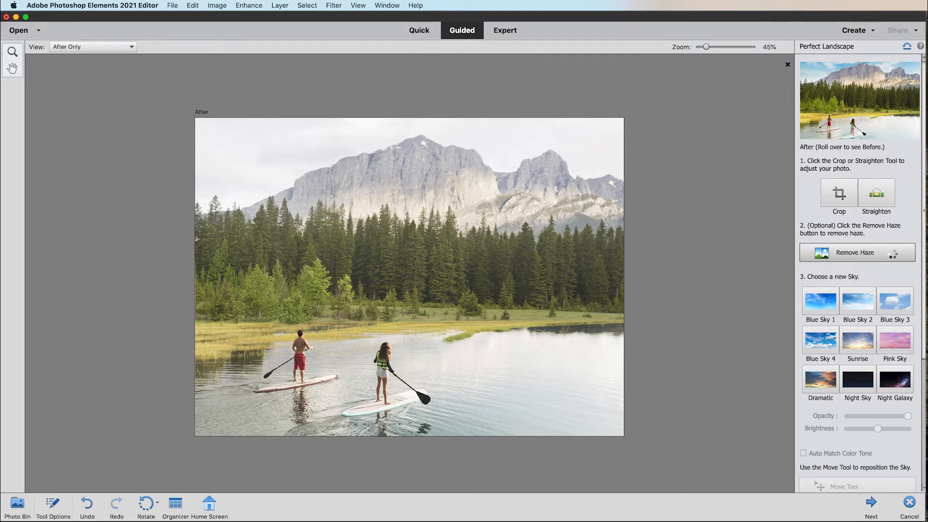
{"action": "left_click", "coordinate": [857, 252]}
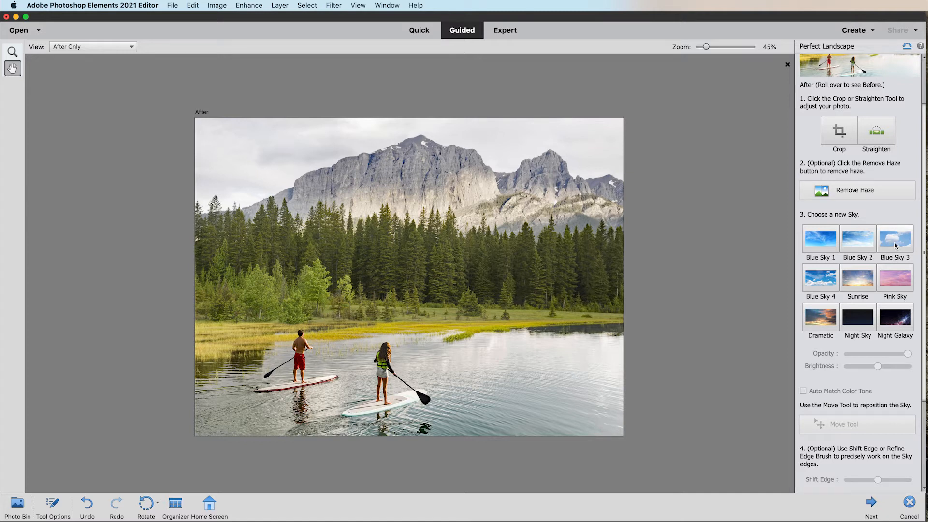
Apply the Blue Sky 4 replacement sky and raise its Brightness slider
{"action": "left_click", "coordinate": [894, 239]}
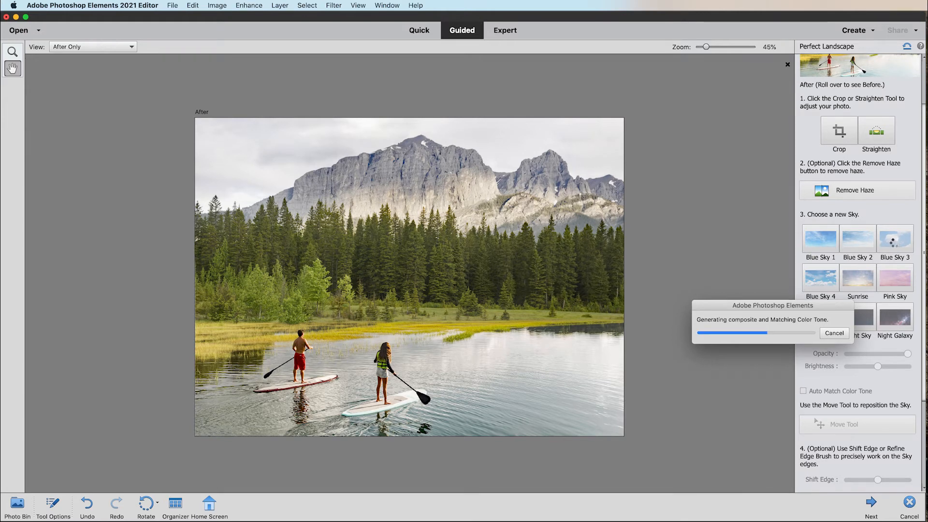
{"action": "left_click", "coordinate": [895, 238]}
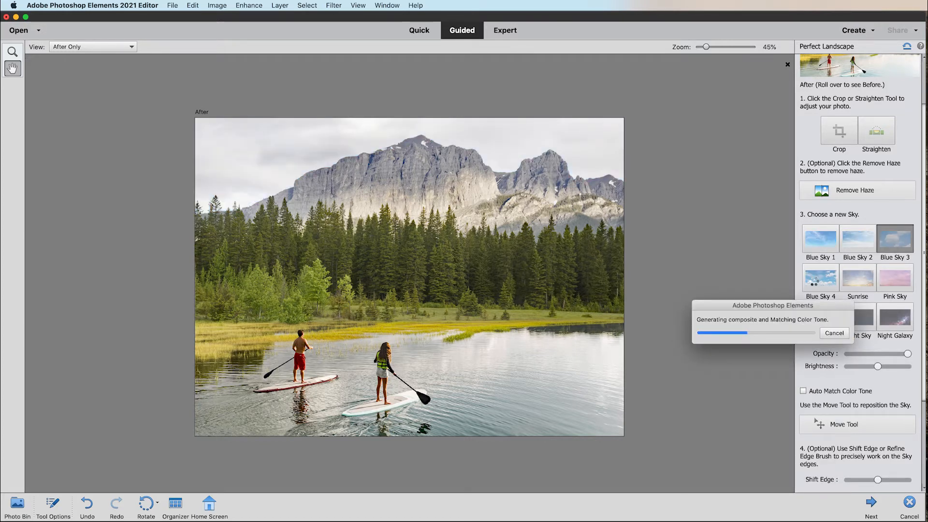
{"action": "left_click", "coordinate": [821, 278]}
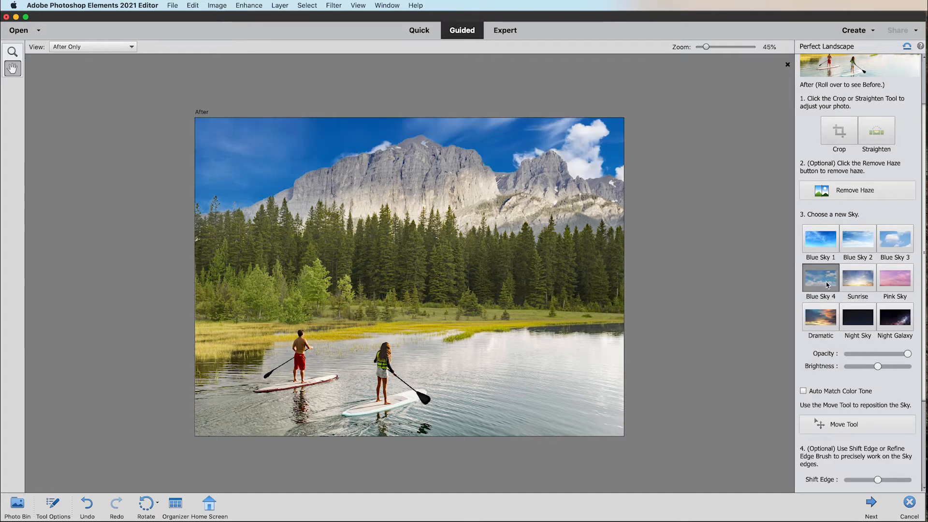
{"action": "scroll", "scroll_direction": "down", "scroll_amount": 3}
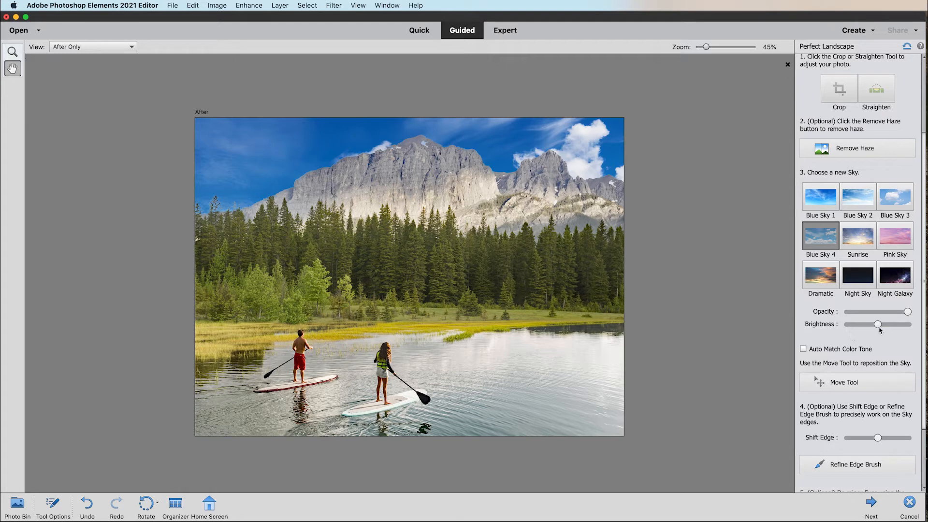
{"action": "left_click_drag", "start_coordinate": [878, 324], "coordinate": [888, 325]}
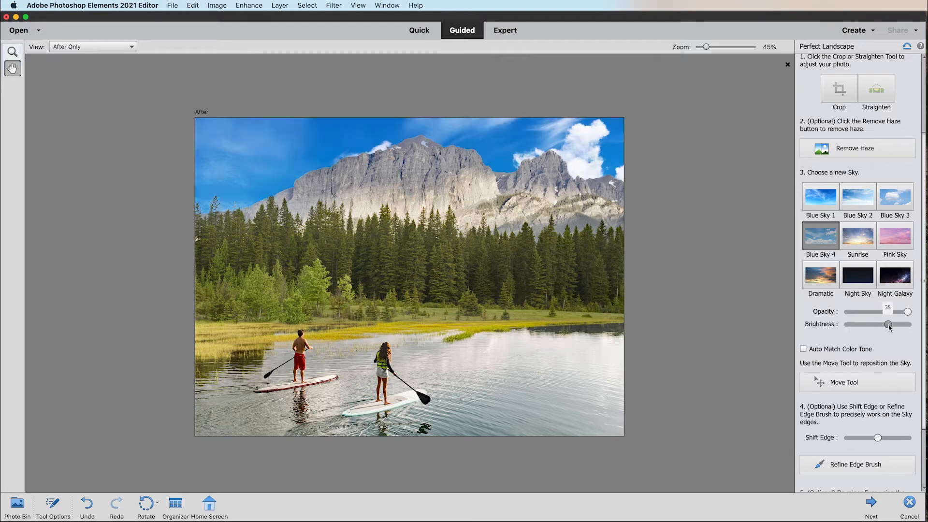
{"action": "left_click_drag", "start_coordinate": [865, 311], "coordinate": [909, 311]}
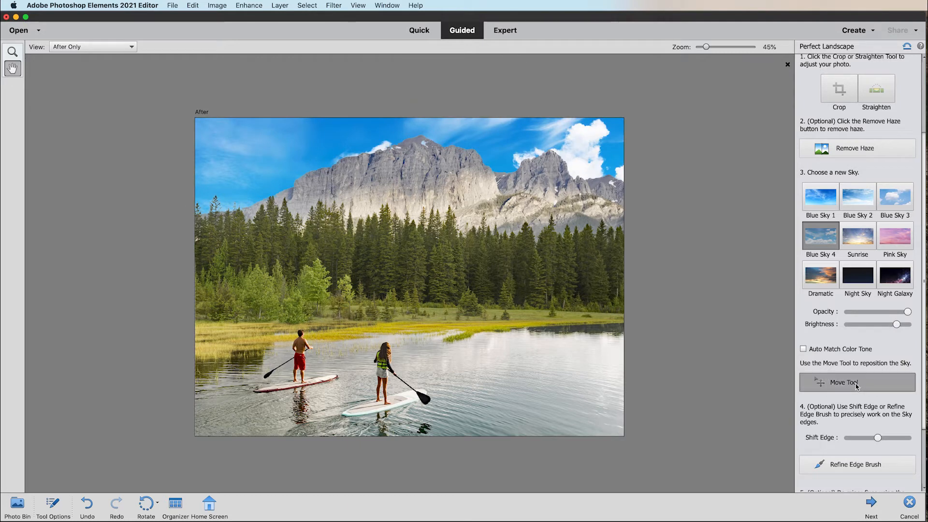
Use the Move Tool on the new sky and scroll toward the Spot Healing step
{"action": "left_click", "coordinate": [844, 382]}
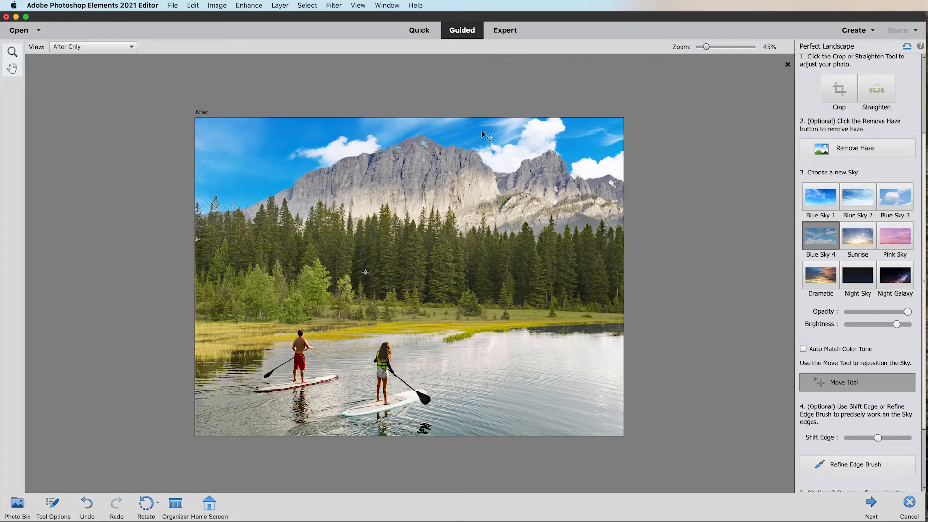
{"action": "mouse_move", "coordinate": [688, 214]}
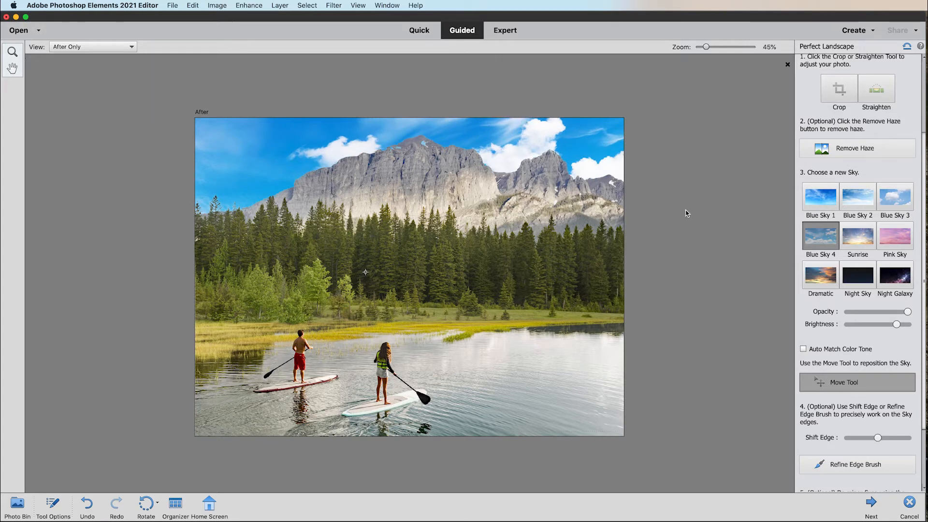
{"action": "scroll", "scroll_direction": "down", "scroll_amount": 3}
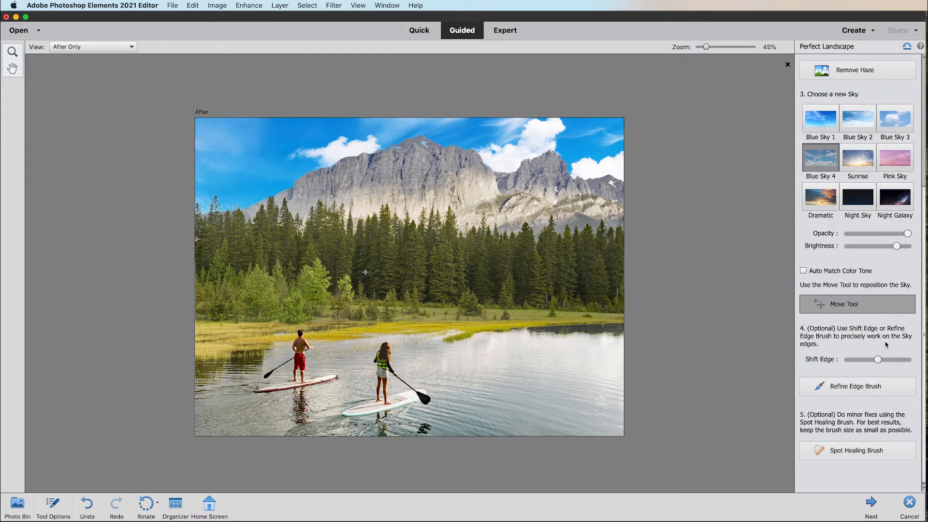
{"action": "mouse_move", "coordinate": [890, 352]}
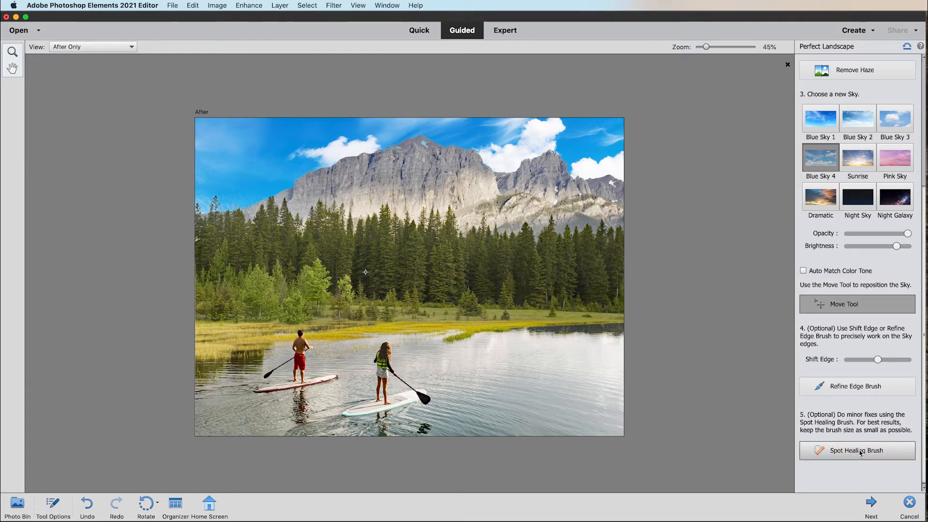
{"action": "mouse_move", "coordinate": [864, 454]}
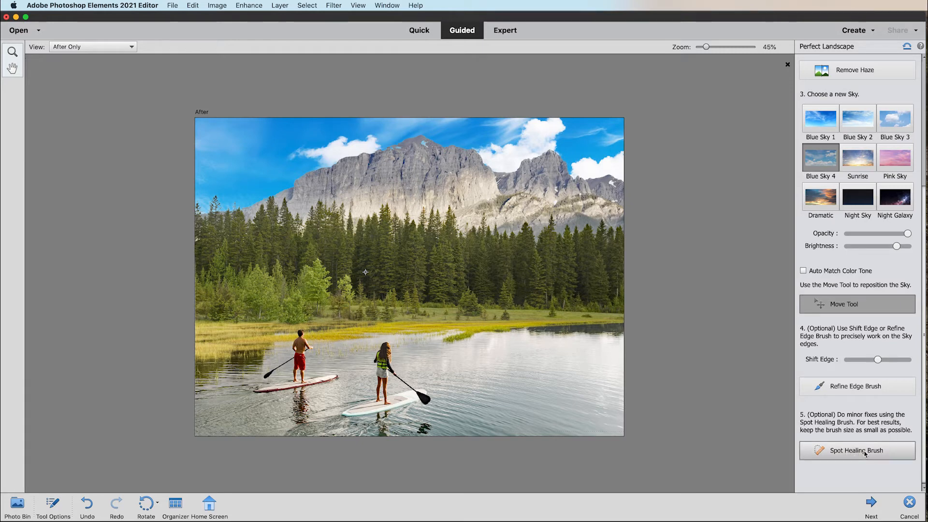
Heal out the man in red shorts, then compare Before Only and After Only views
{"action": "left_click", "coordinate": [856, 451]}
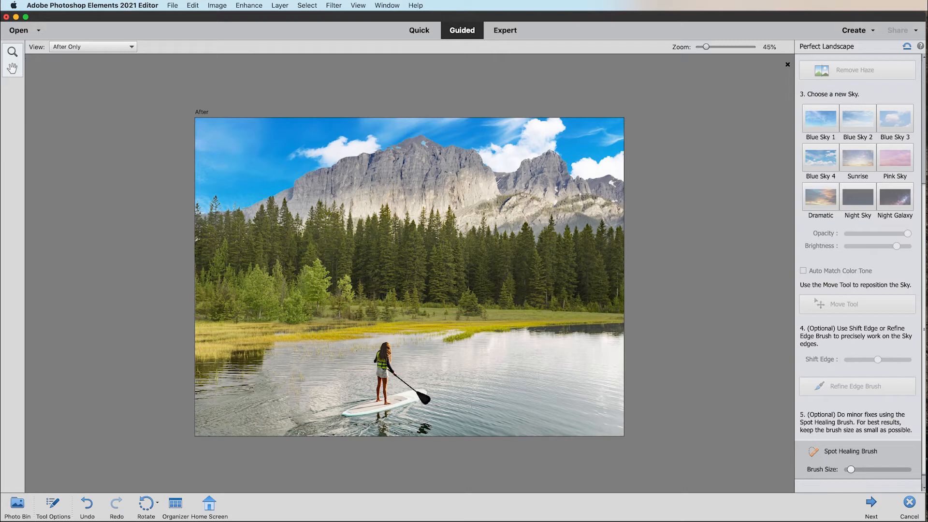
{"action": "left_click", "coordinate": [92, 47]}
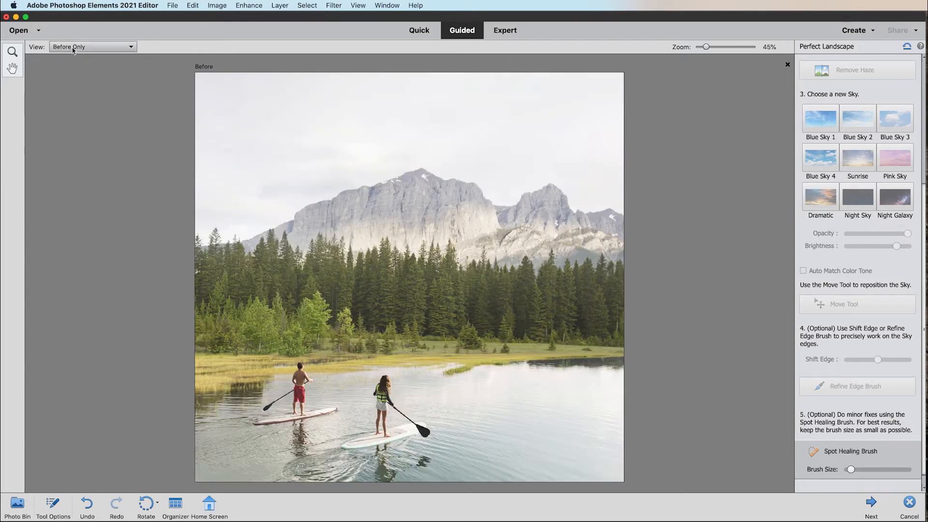
{"action": "left_click", "coordinate": [91, 47]}
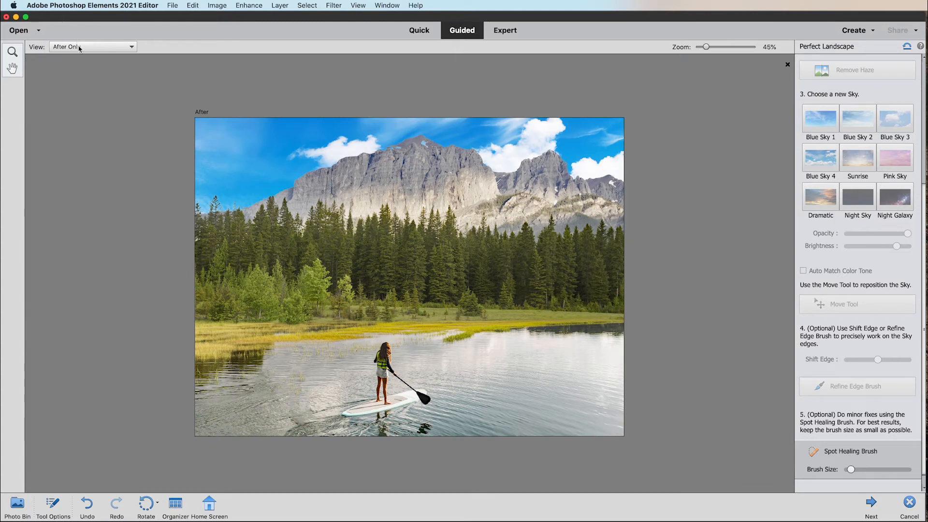
Complete the Perfect Landscape guided edit with Next
{"action": "left_click", "coordinate": [870, 504]}
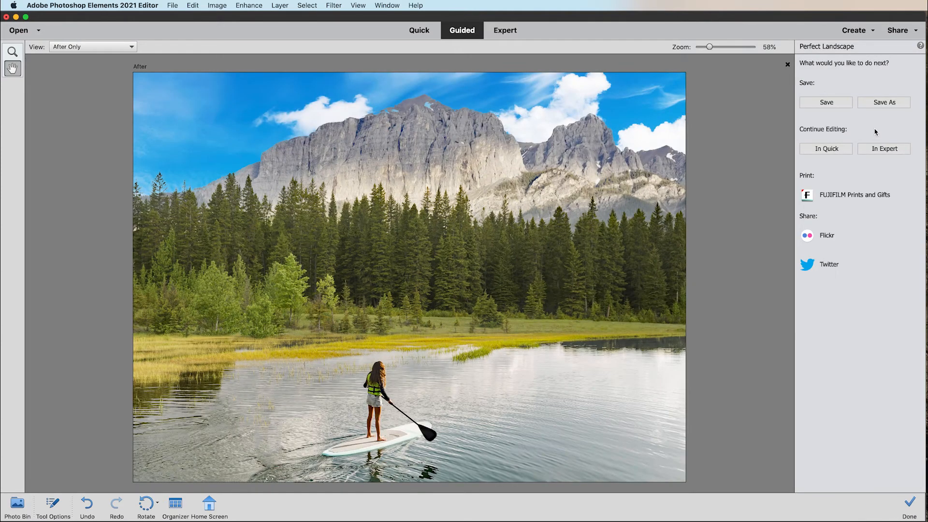
{"action": "mouse_move", "coordinate": [879, 254]}
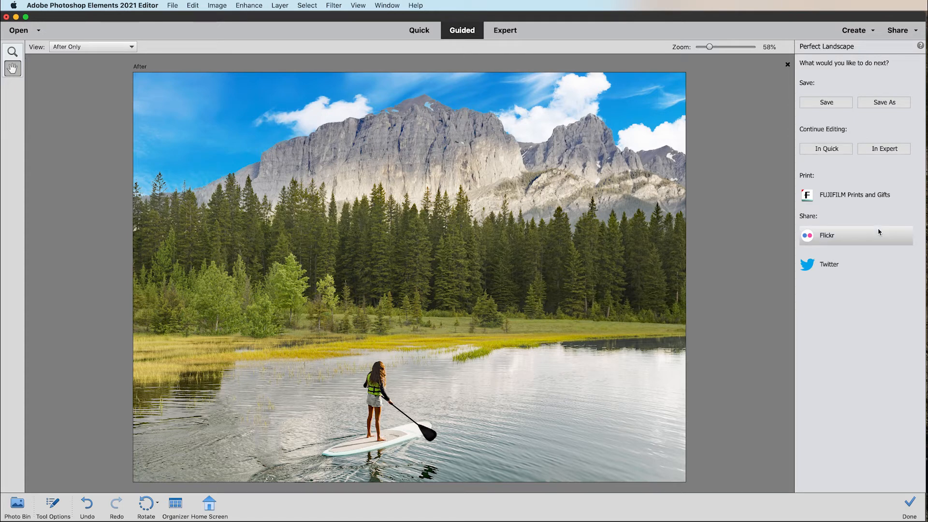
{"action": "mouse_move", "coordinate": [872, 195]}
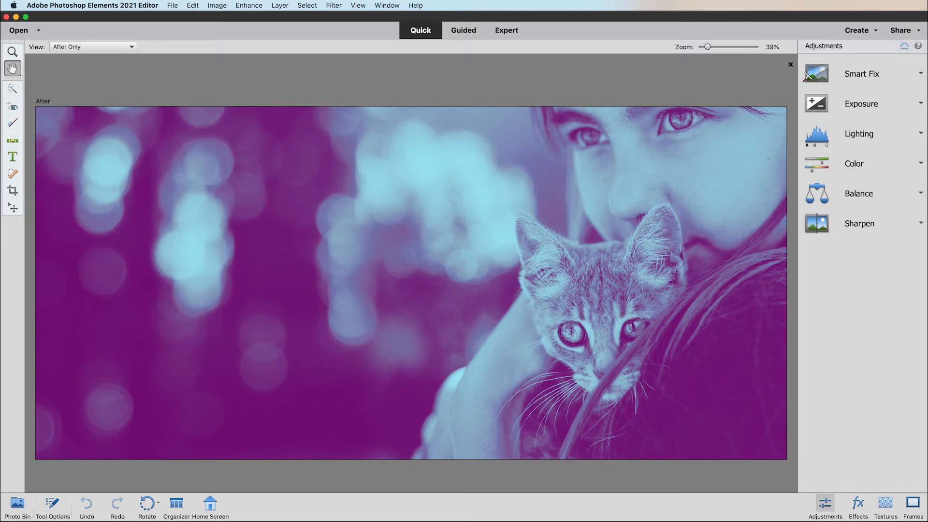
Browse guided edit thumbnails such as Move & Scale Object and Object Removal
{"action": "left_click", "coordinate": [463, 30]}
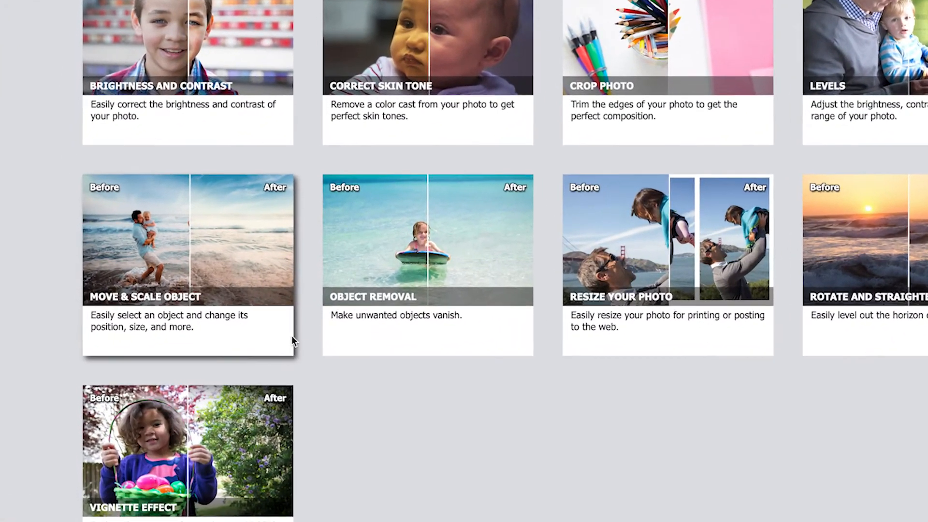
{"action": "scroll", "scroll_direction": "down", "scroll_amount": 3}
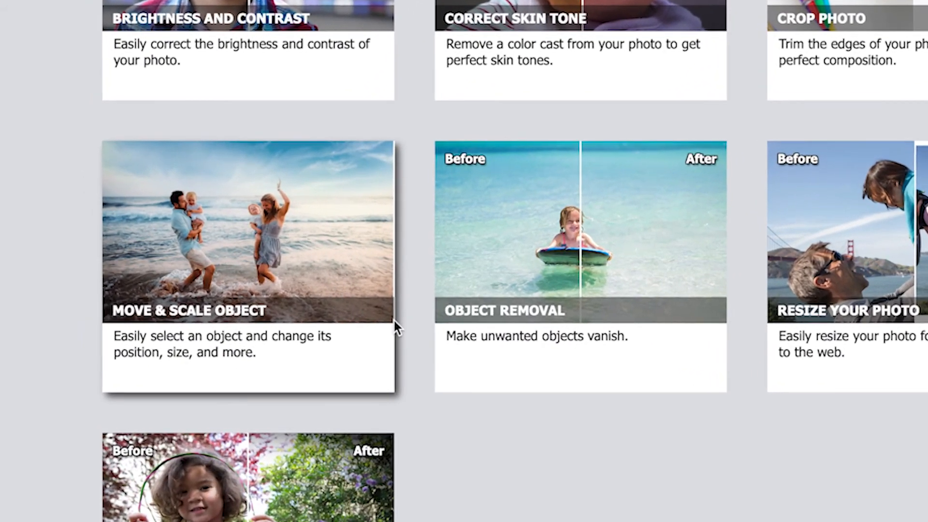
{"action": "scroll", "scroll_direction": "down", "scroll_amount": 3}
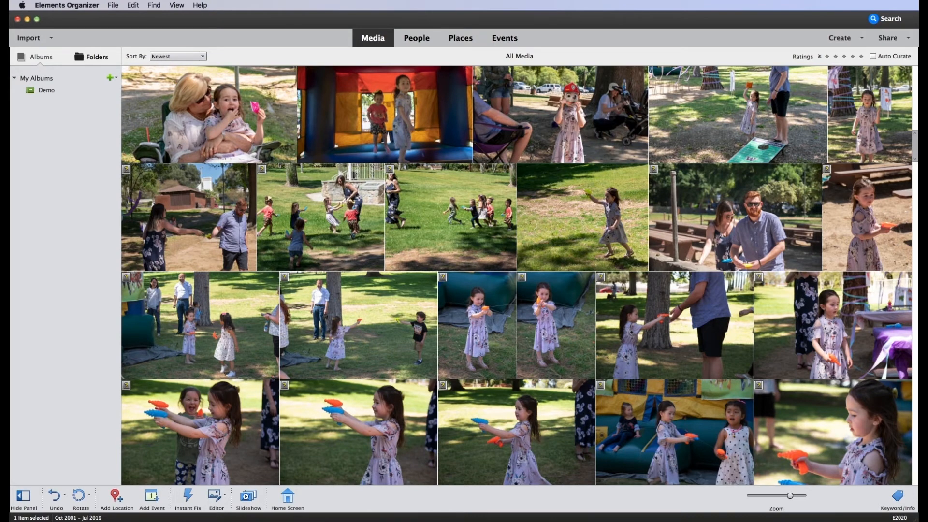
{"action": "mouse_move", "coordinate": [756, 8]}
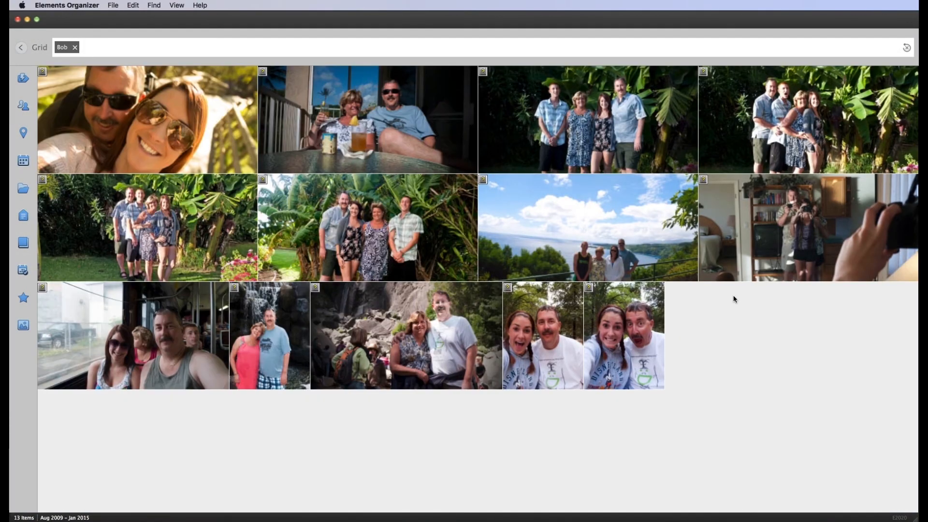
Add sunset, birthday, dog and cat to the Bob search and scroll the 128 results
{"action": "left_click", "coordinate": [78, 256]}
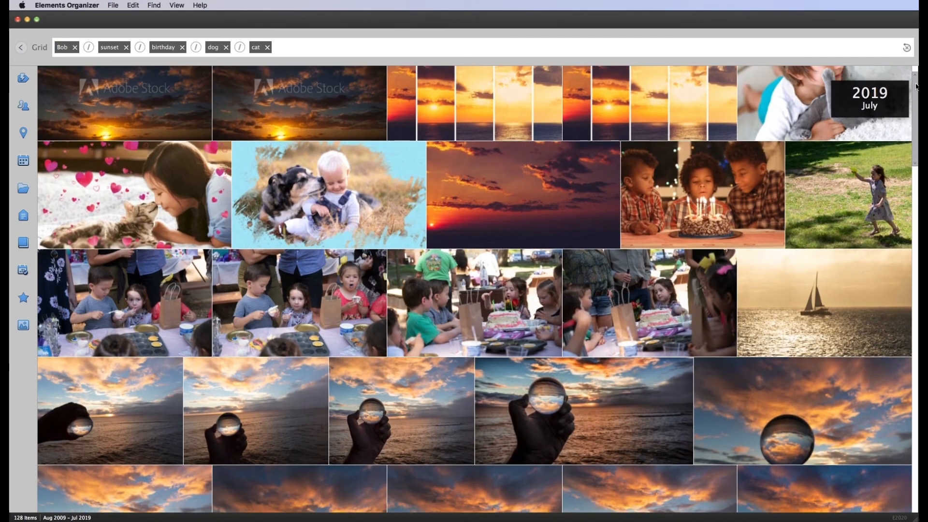
{"action": "scroll", "scroll_direction": "down", "scroll_amount": 3}
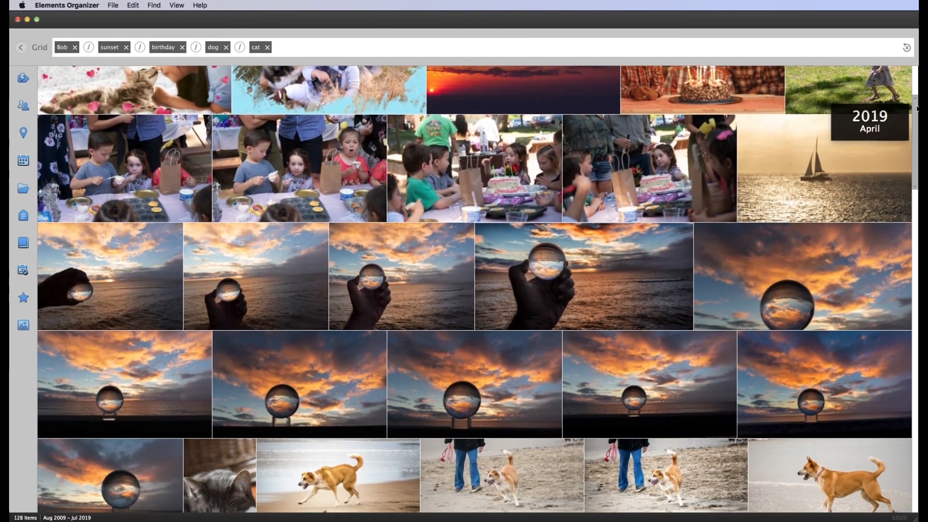
{"action": "scroll", "scroll_direction": "down", "scroll_amount": 3}
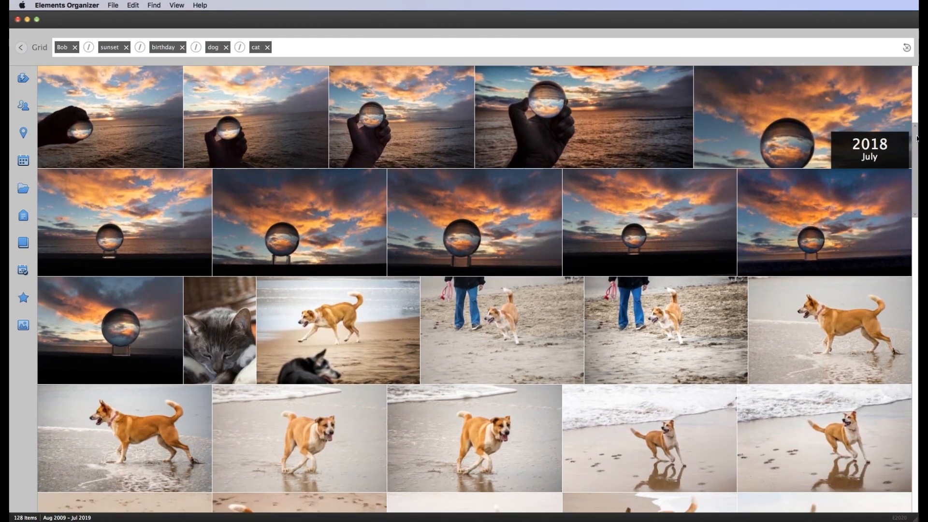
{"action": "scroll", "scroll_direction": "down", "scroll_amount": 3}
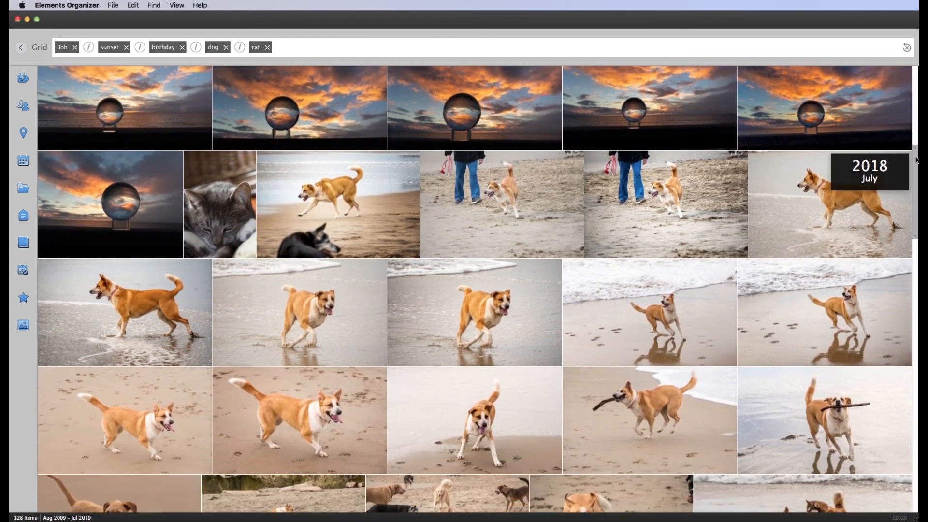
{"action": "scroll", "scroll_direction": "down", "scroll_amount": 3}
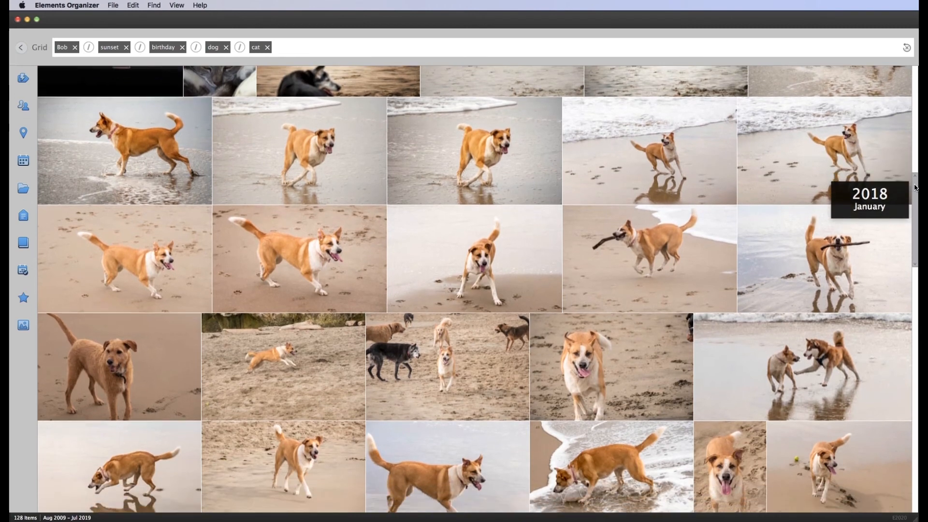
{"action": "scroll", "scroll_direction": "down", "scroll_amount": 3}
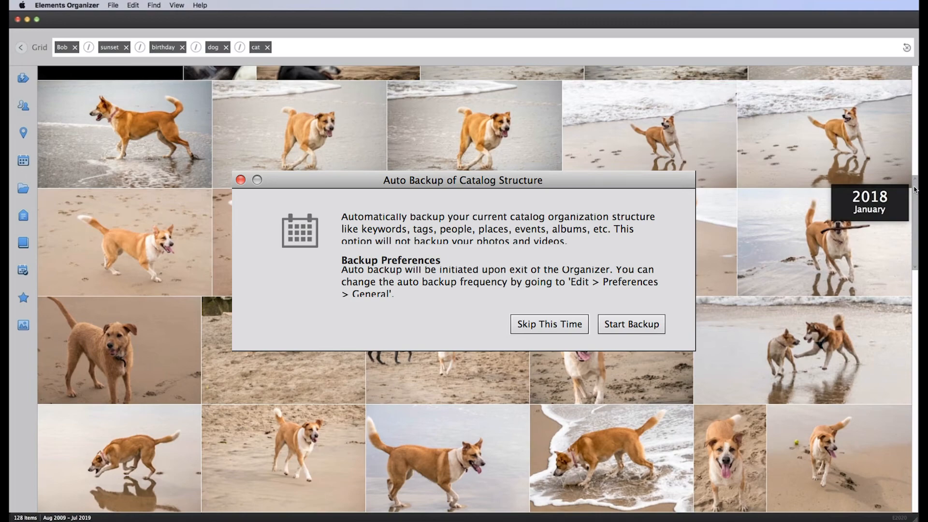
Skip the catalog Auto Backup prompt for this time
{"action": "left_click", "coordinate": [549, 325]}
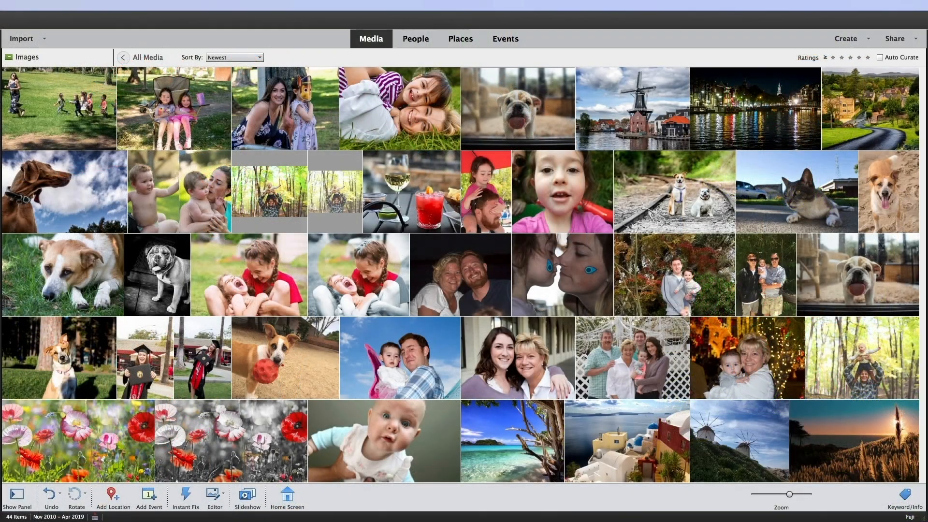
Add a third photo to the selection and start a FUJIFILM Prints and Gifts order
{"action": "left_click", "coordinate": [399, 108]}
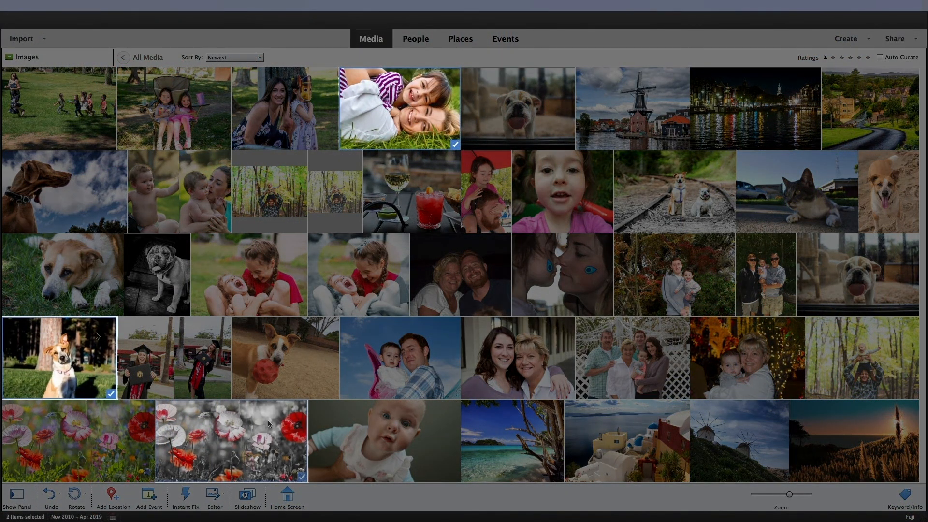
{"action": "left_click", "coordinate": [868, 159]}
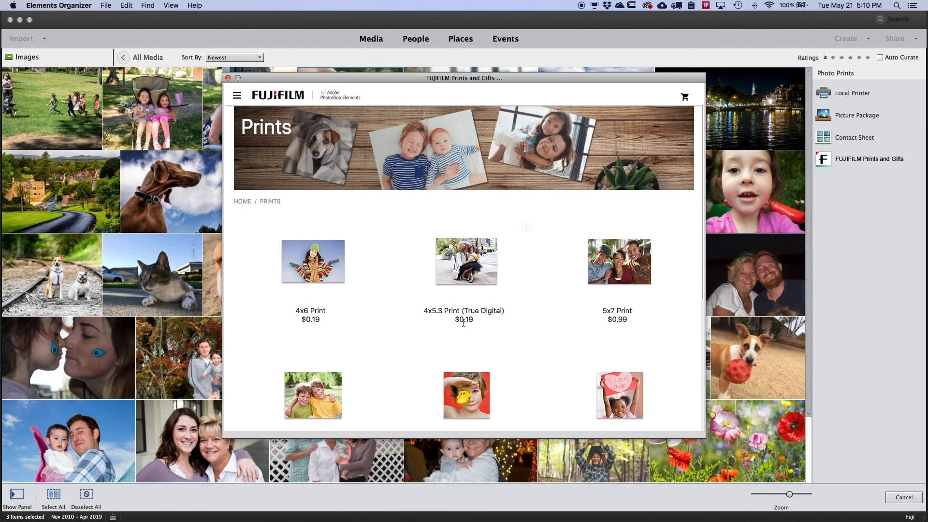